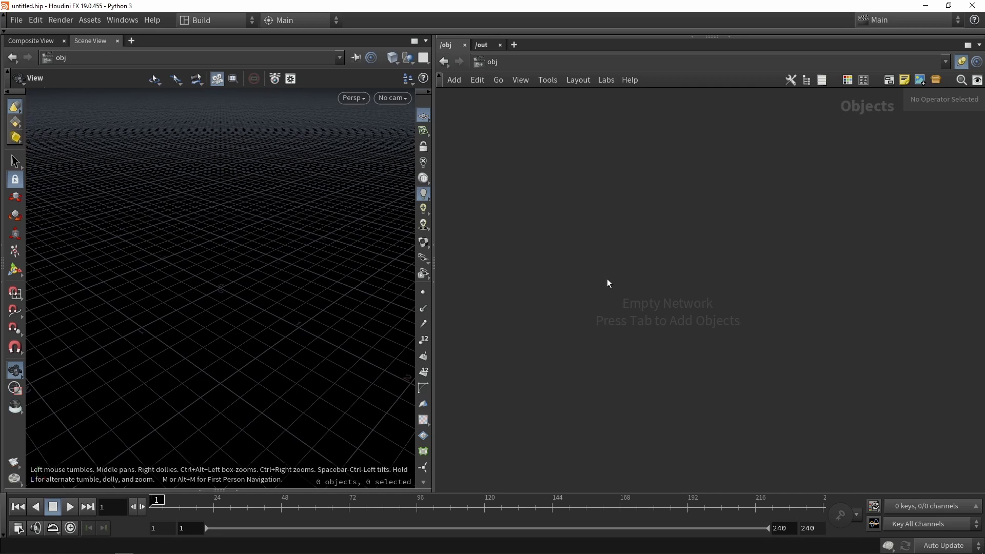
Create geo1 holding a Template Body test figure with a ROP FBX Output wired below
{"action": "key", "text": "Tab"}
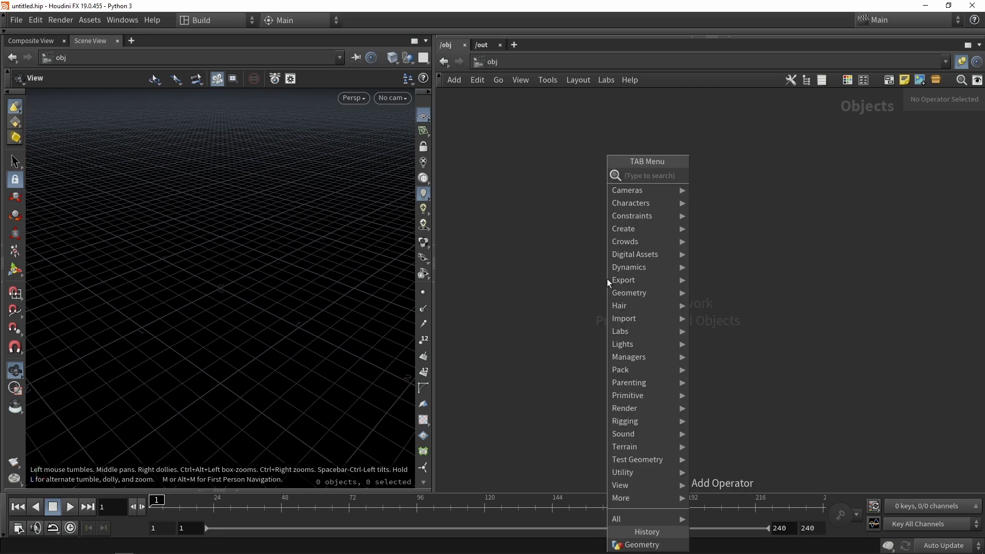
{"action": "type", "text": "geo"}
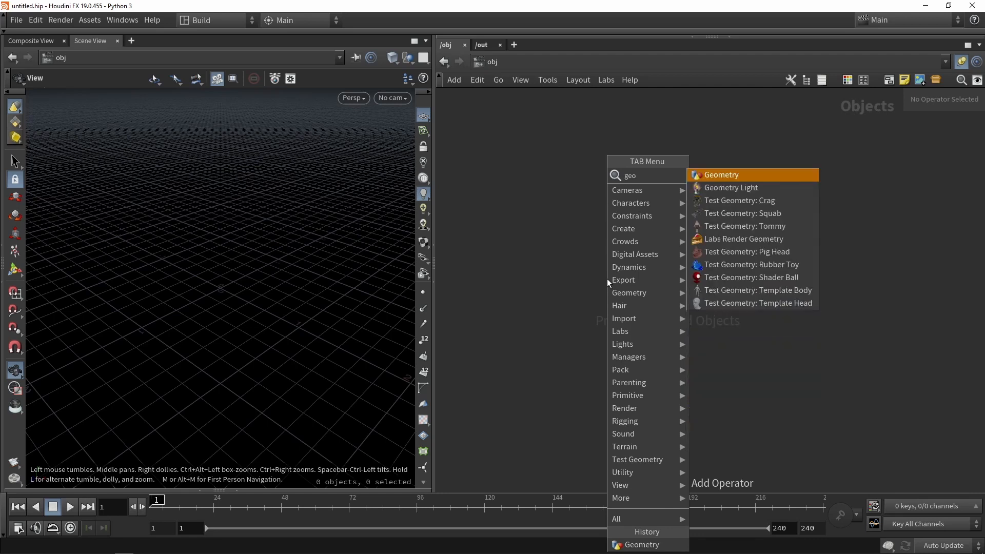
{"action": "left_click", "coordinate": [720, 175]}
{"action": "type", "text": "body"}
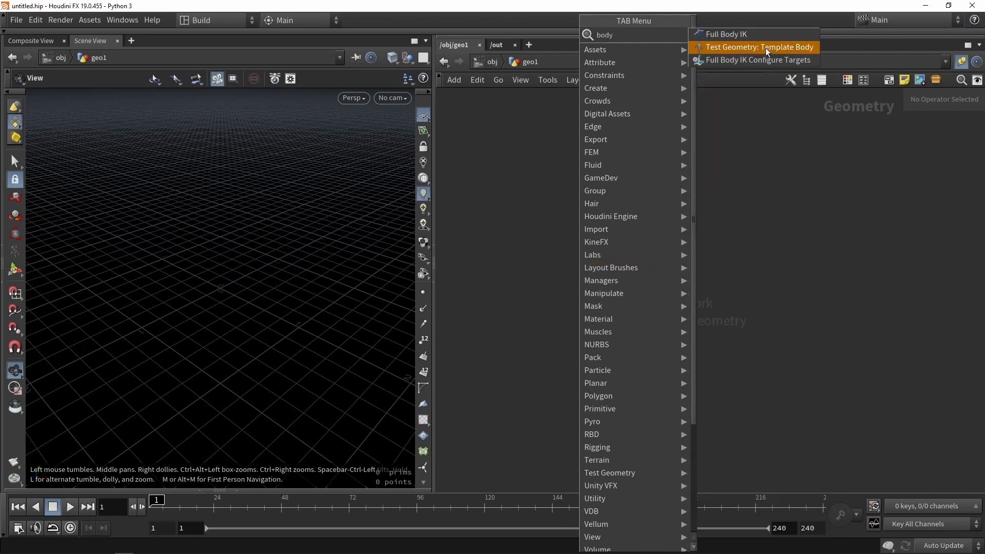
{"action": "left_click", "coordinate": [757, 47]}
{"action": "type", "text": "fbx"}
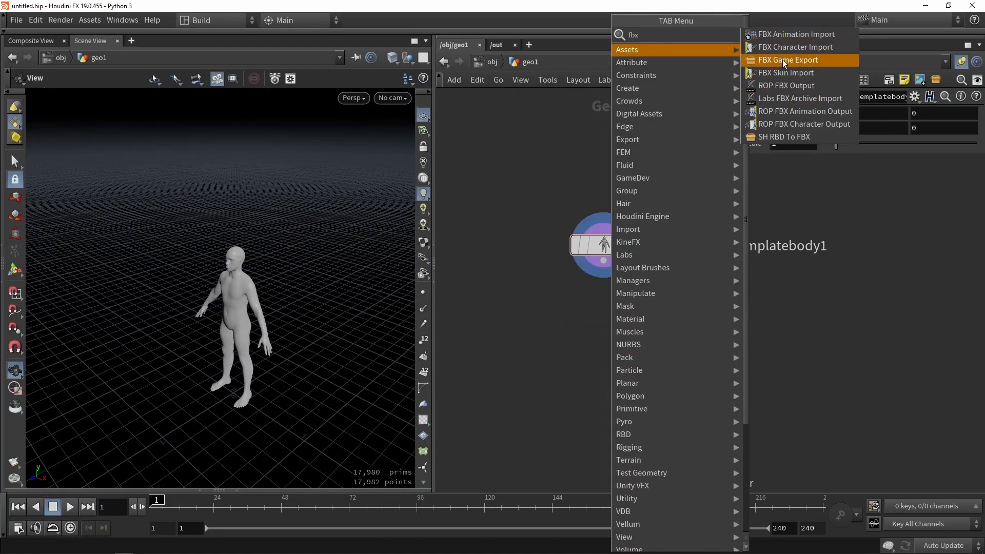
{"action": "left_click", "coordinate": [785, 86]}
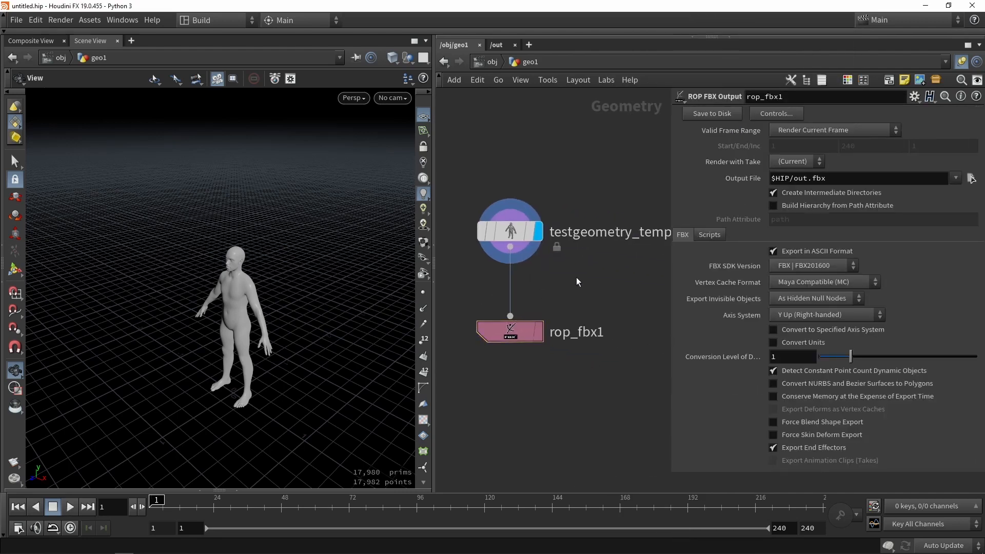
{"action": "key", "text": "tab"}
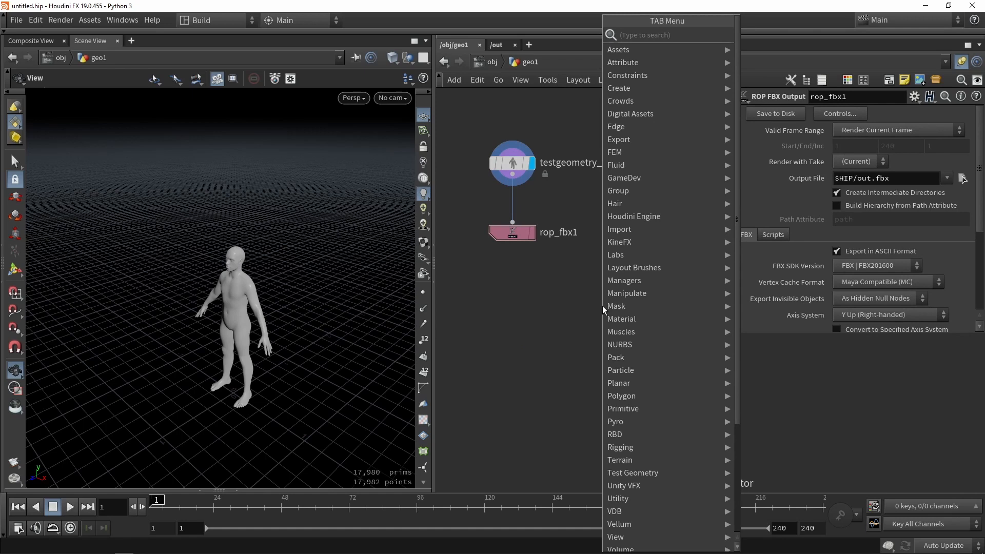
{"action": "type", "text": "labs test"}
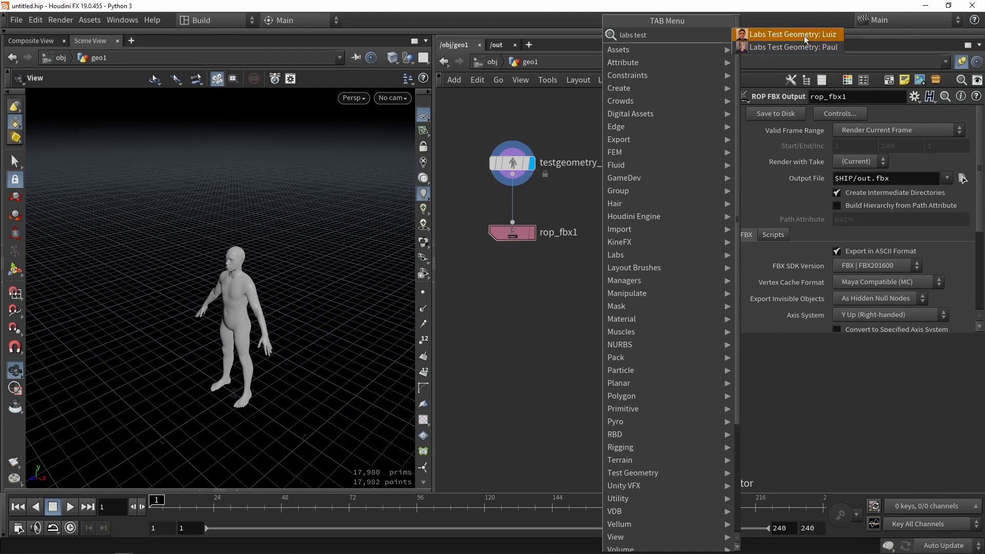
{"action": "left_click", "coordinate": [793, 34]}
{"action": "type", "text": "pau"}
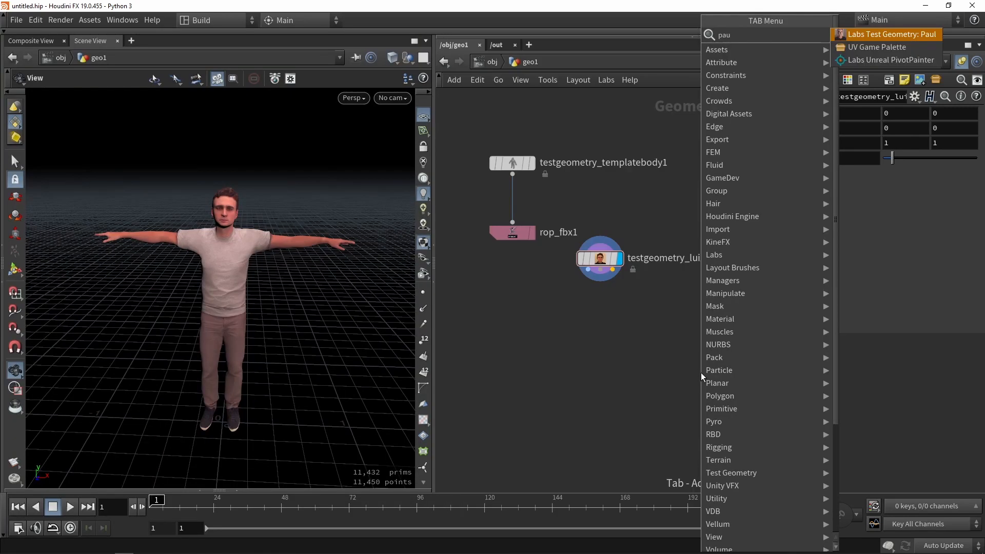
{"action": "left_click", "coordinate": [890, 34]}
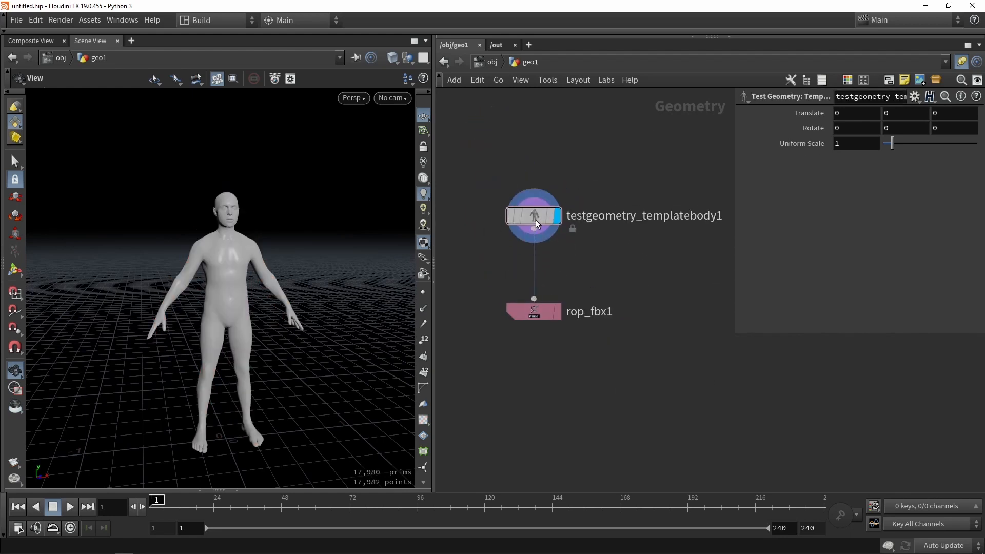
{"action": "left_click", "coordinate": [533, 311]}
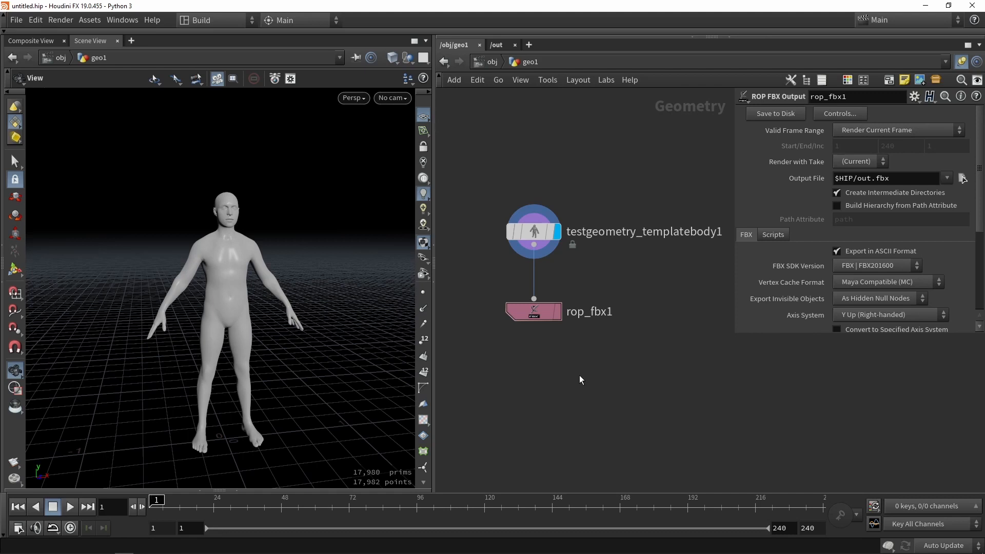
{"action": "mouse_move", "coordinate": [591, 333]}
{"action": "type", "text": "chara"}
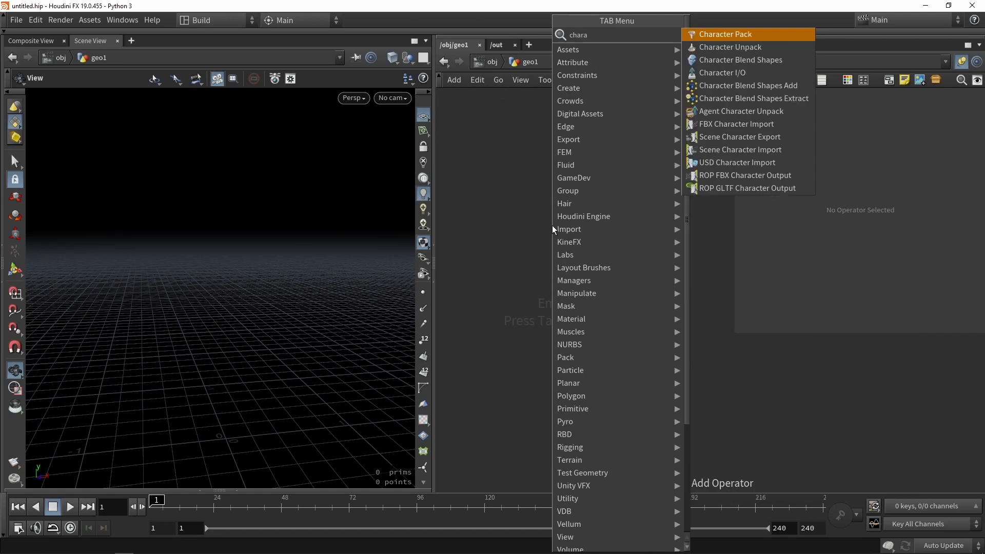
Add an FBX Character Import node with its FBX File set to Breathing Idle.fbx
{"action": "left_click", "coordinate": [738, 124]}
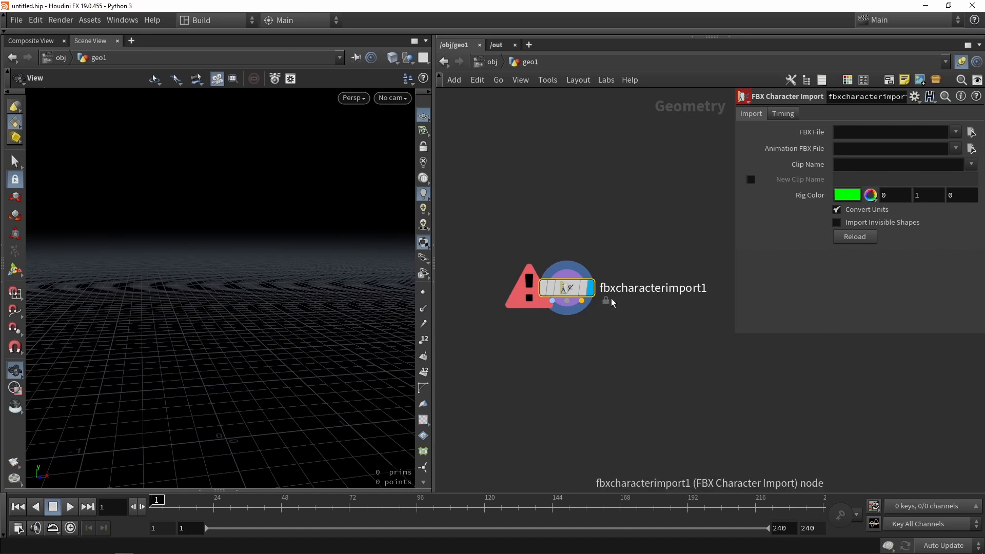
{"action": "mouse_move", "coordinate": [640, 244]}
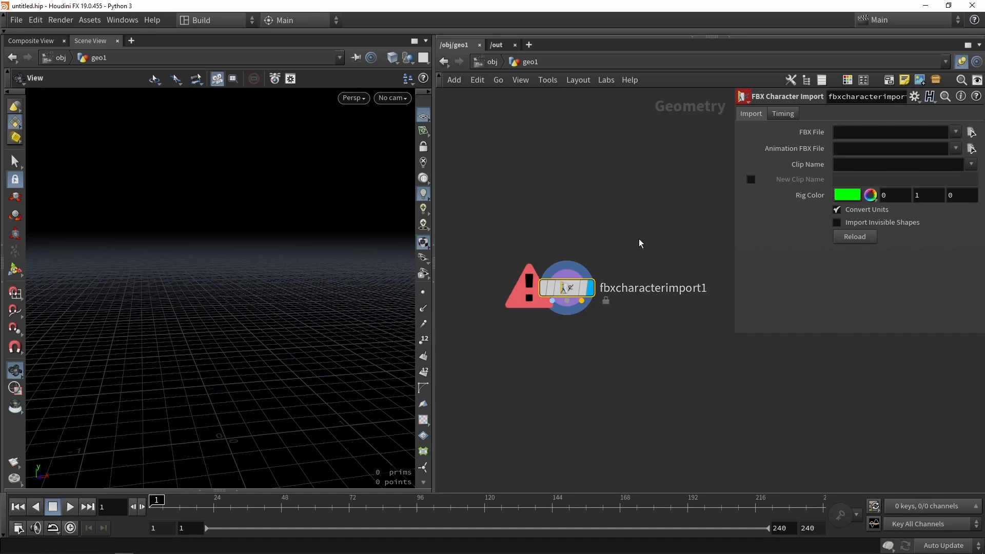
{"action": "left_click", "coordinate": [893, 132]}
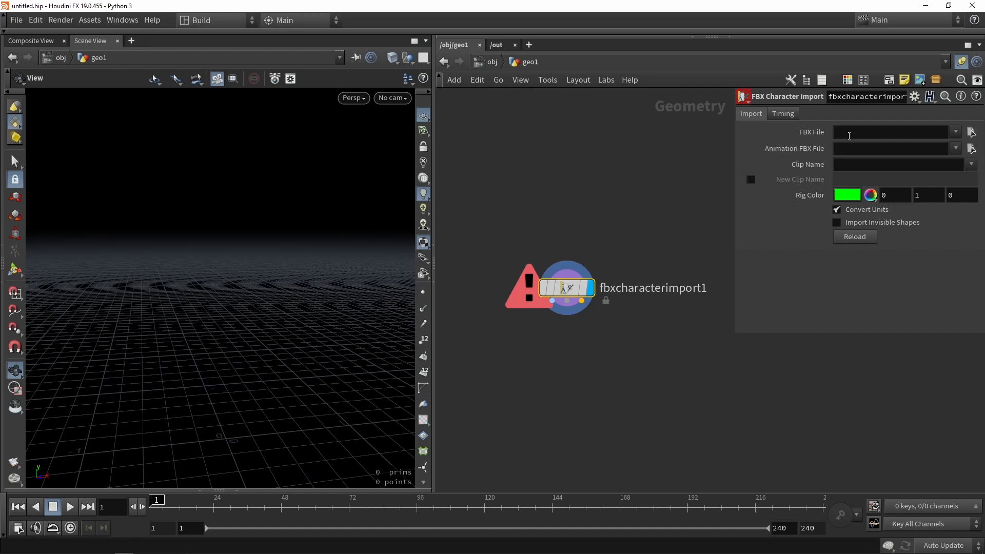
{"action": "left_click", "coordinate": [889, 132]}
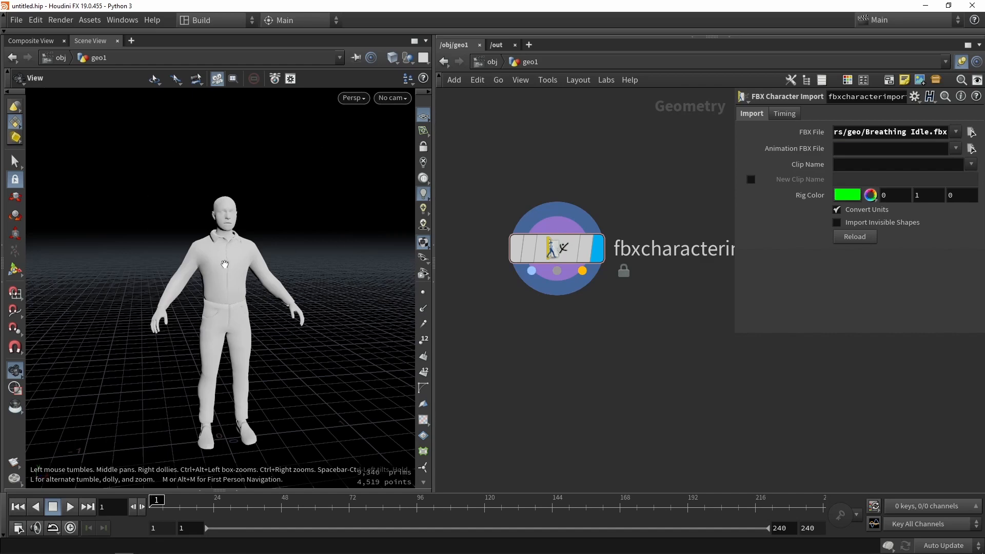
{"action": "left_click_drag", "start_coordinate": [224, 263], "coordinate": [350, 219]}
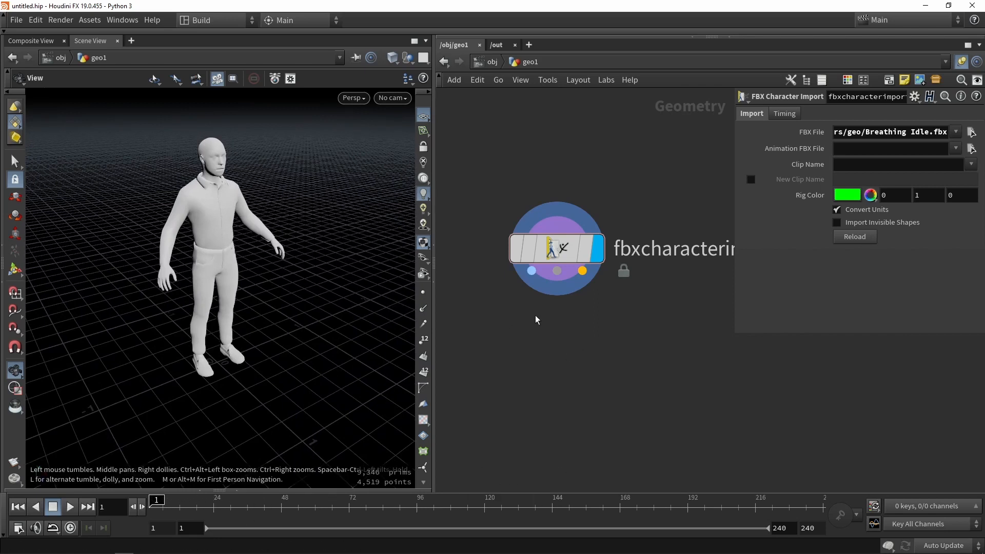
{"action": "mouse_move", "coordinate": [532, 271]}
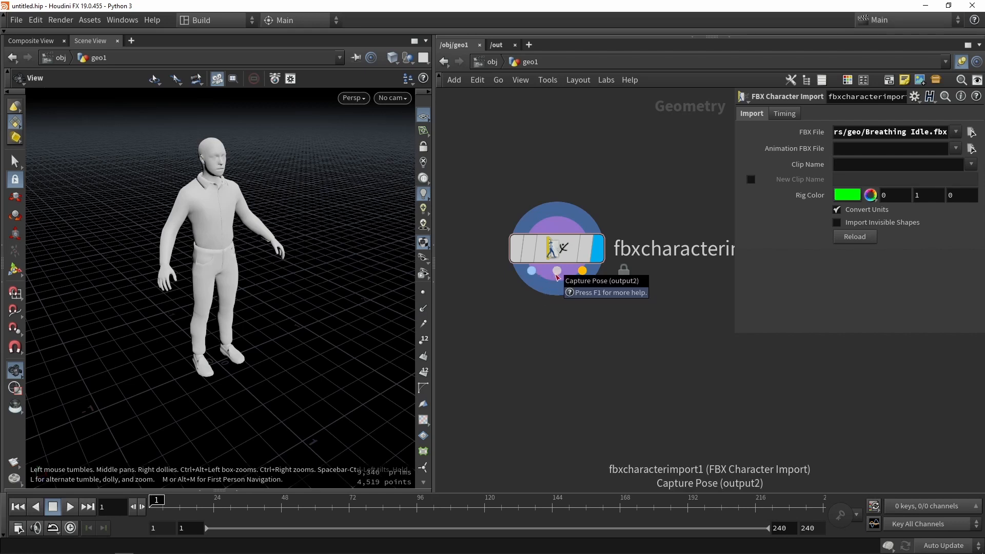
{"action": "mouse_move", "coordinate": [581, 270]}
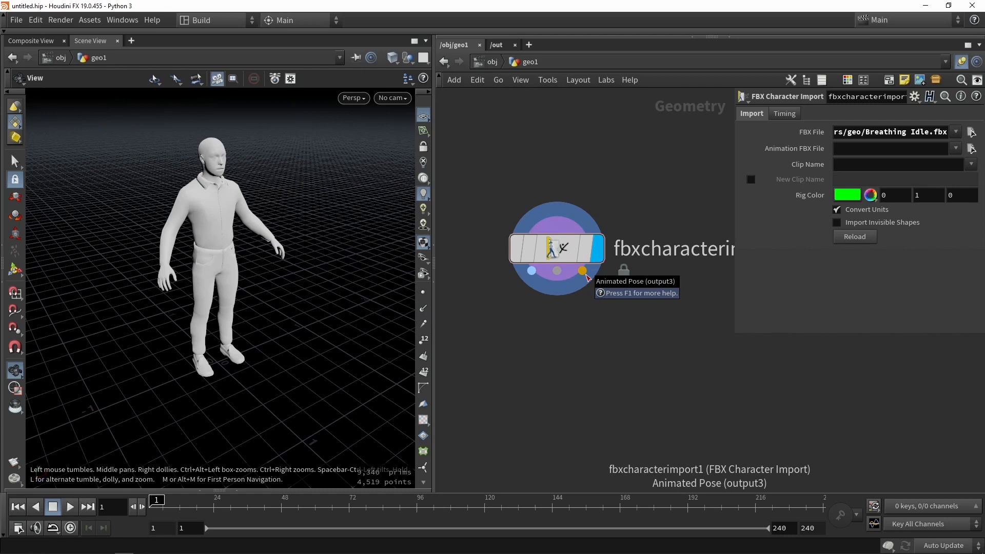
Add a Bone Deform fed by all three import outputs and play the breathing animation
{"action": "key", "text": "tab"}
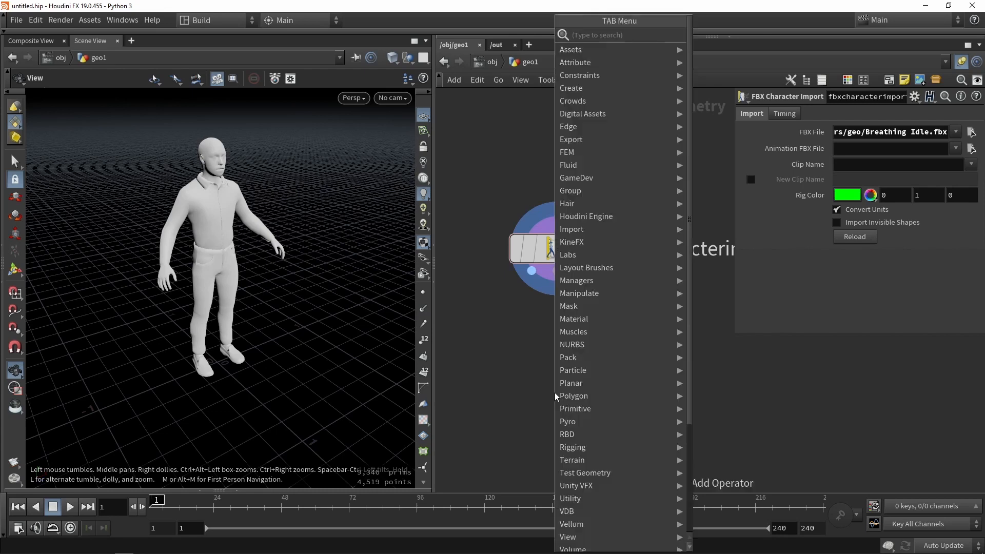
{"action": "type", "text": "bone"}
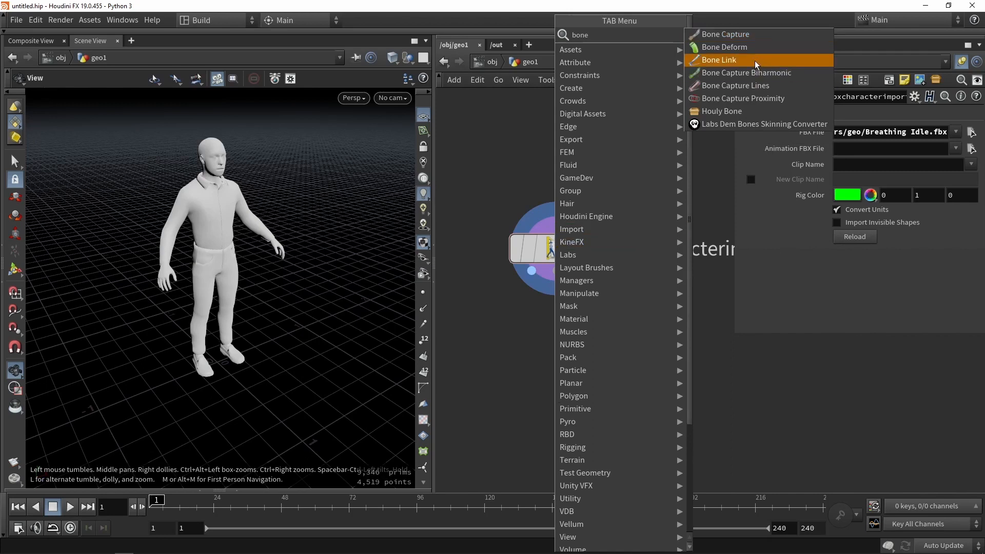
{"action": "left_click", "coordinate": [724, 47]}
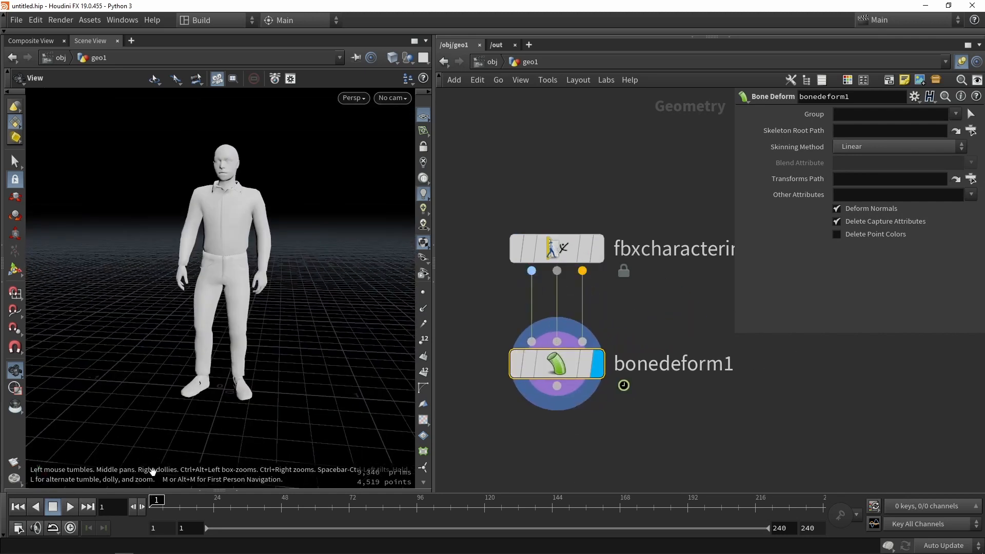
{"action": "left_click", "coordinate": [69, 508]}
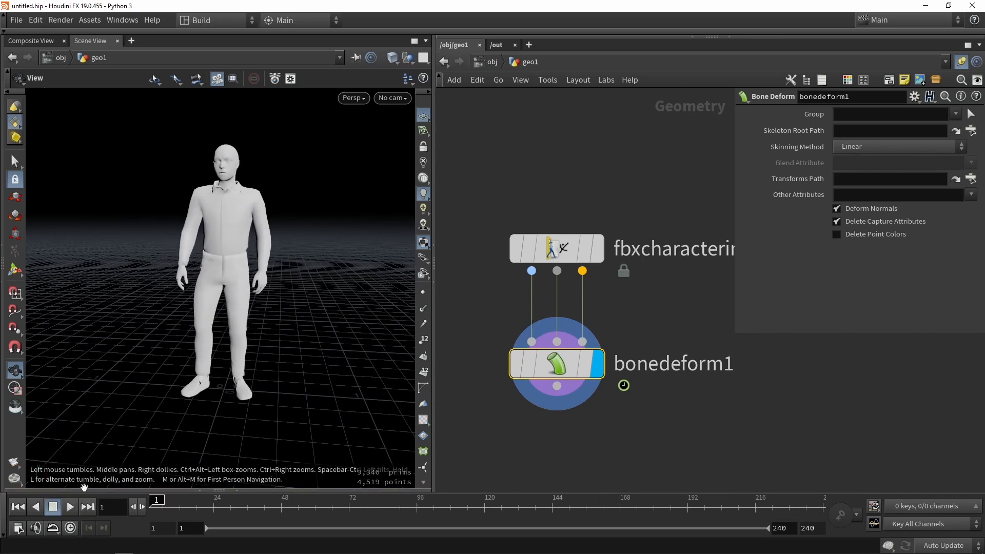
{"action": "left_click", "coordinate": [70, 507]}
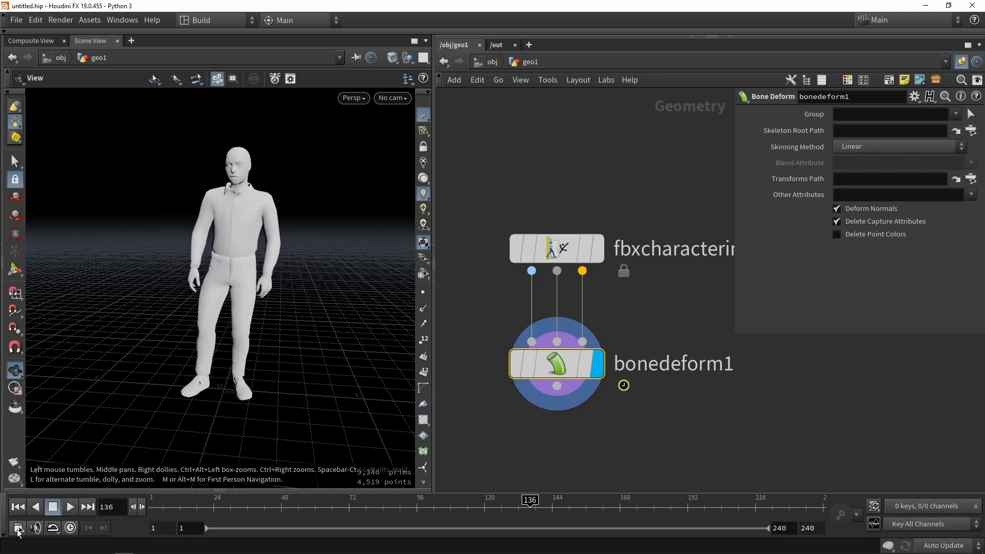
Enable Realtime Playback in the Global Animation Options and close the window
{"action": "left_click", "coordinate": [19, 528]}
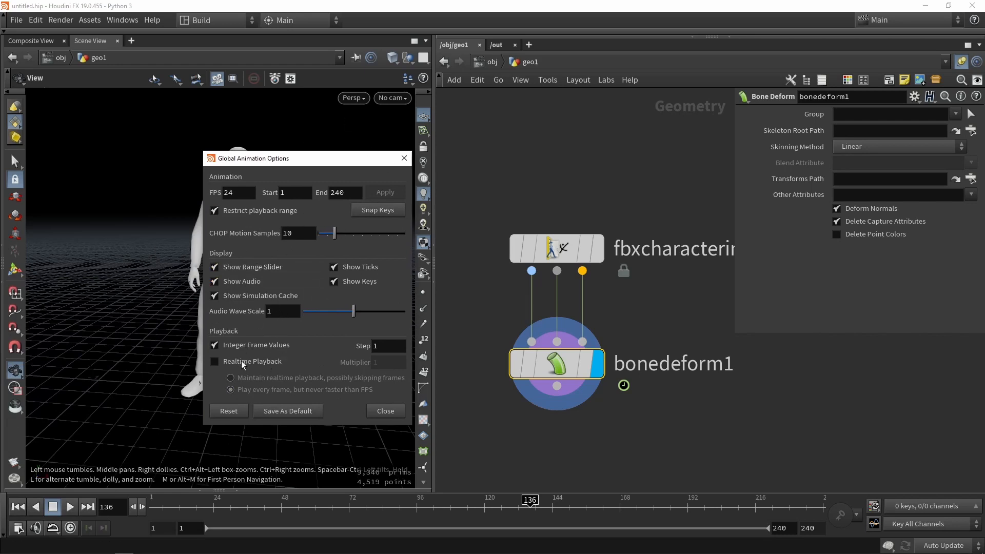
{"action": "left_click", "coordinate": [214, 362]}
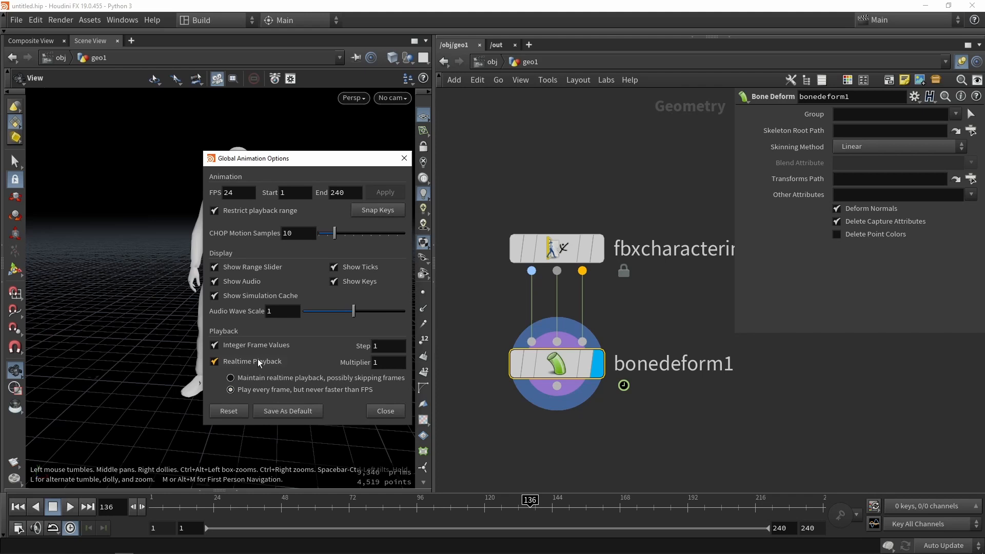
{"action": "mouse_move", "coordinate": [264, 366]}
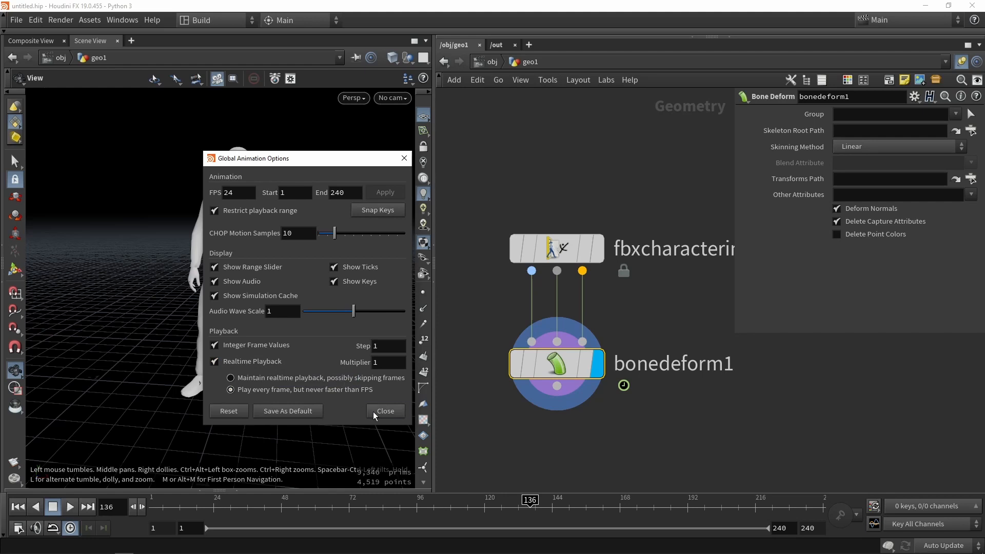
{"action": "left_click", "coordinate": [384, 410]}
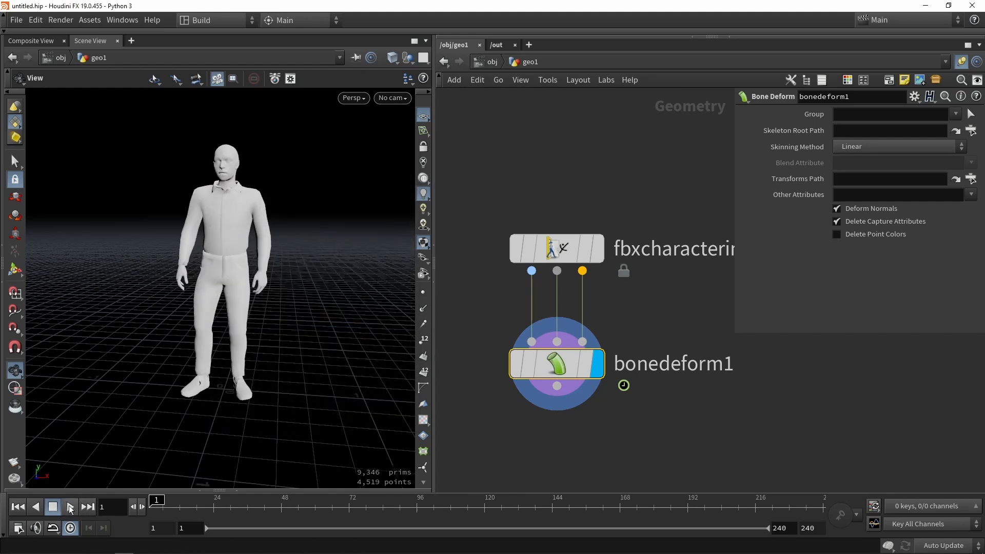
Bring in the second idle clip's character import and Bone Deform chain during playback
{"action": "left_click", "coordinate": [70, 507]}
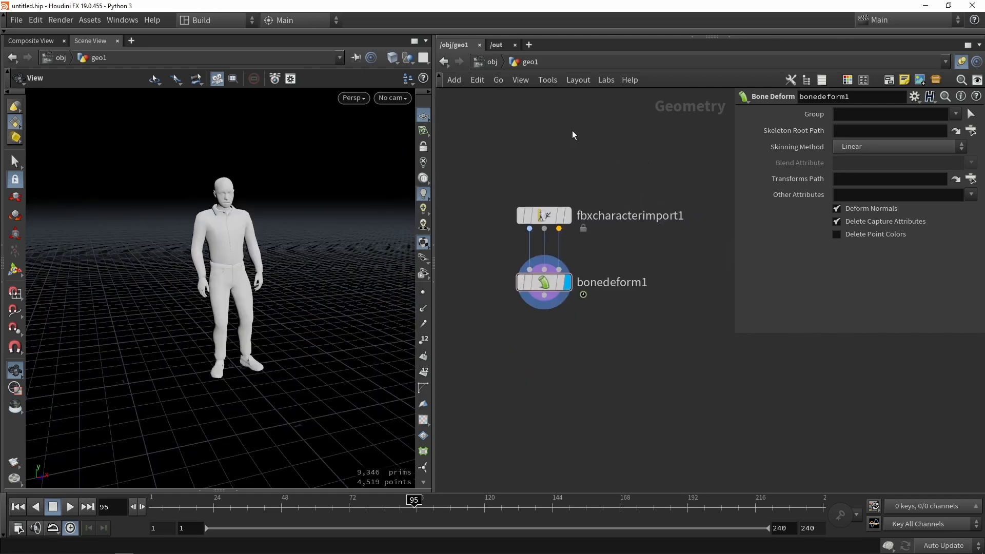
{"action": "left_click", "coordinate": [543, 215]}
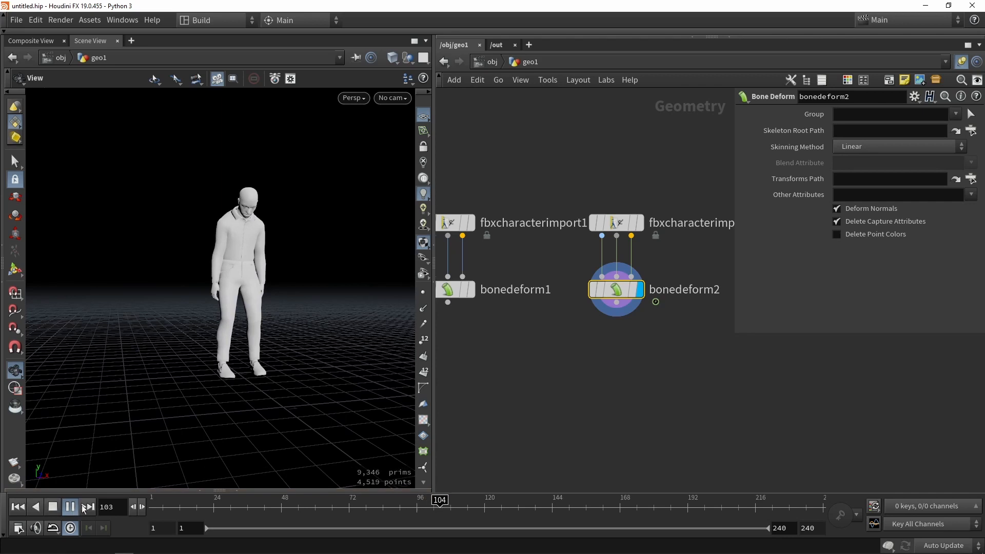
{"action": "left_click", "coordinate": [70, 507]}
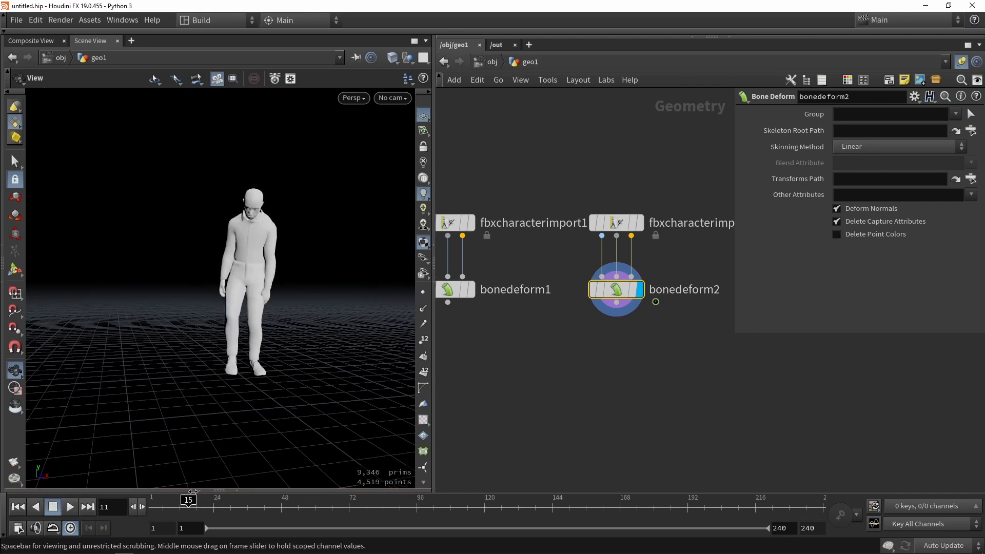
Scrub the timeline back and forth to preview the second idle animation
{"action": "left_click_drag", "start_coordinate": [188, 499], "coordinate": [318, 499]}
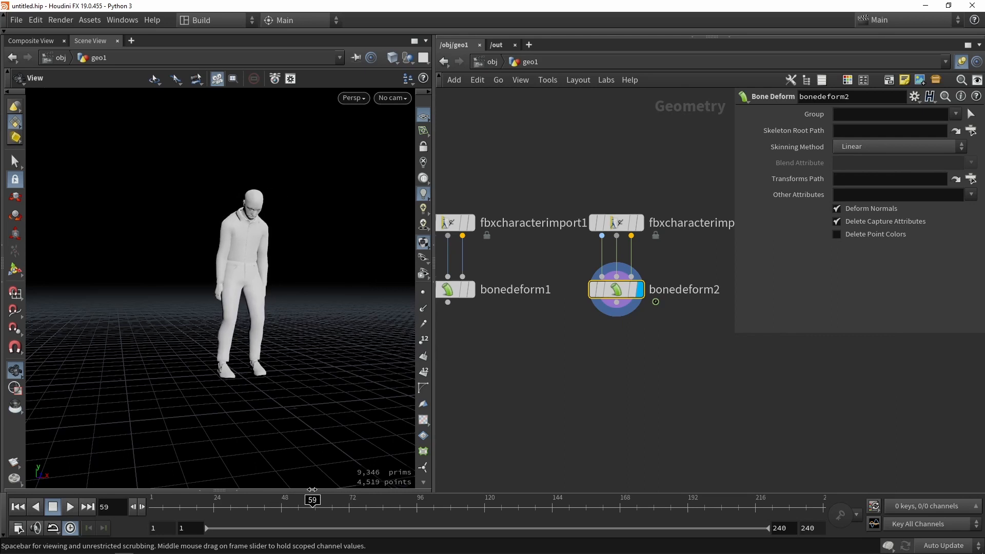
{"action": "left_click_drag", "start_coordinate": [313, 500], "coordinate": [324, 499]}
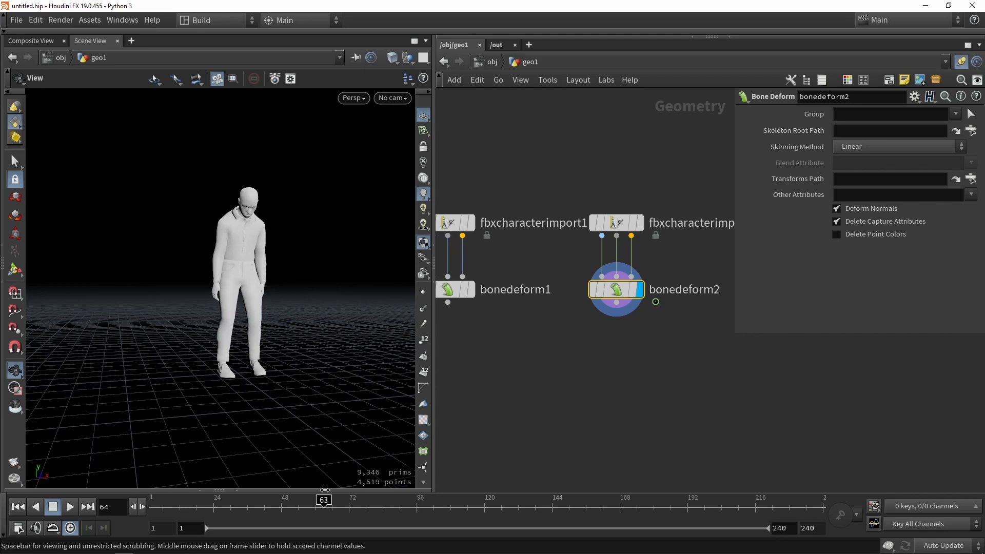
{"action": "left_click", "coordinate": [86, 507]}
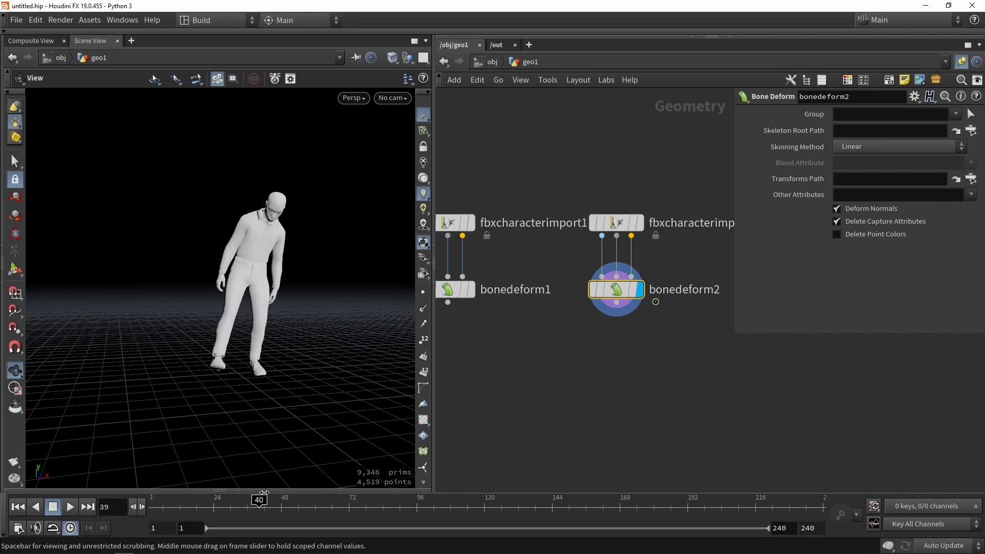
{"action": "left_click_drag", "start_coordinate": [257, 500], "coordinate": [406, 499]}
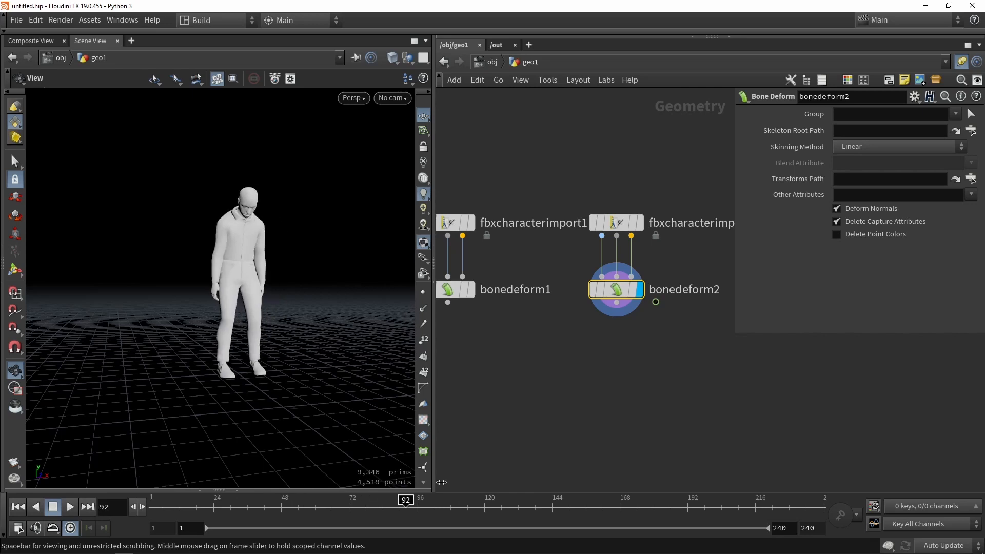
{"action": "left_click_drag", "start_coordinate": [407, 501], "coordinate": [600, 500]}
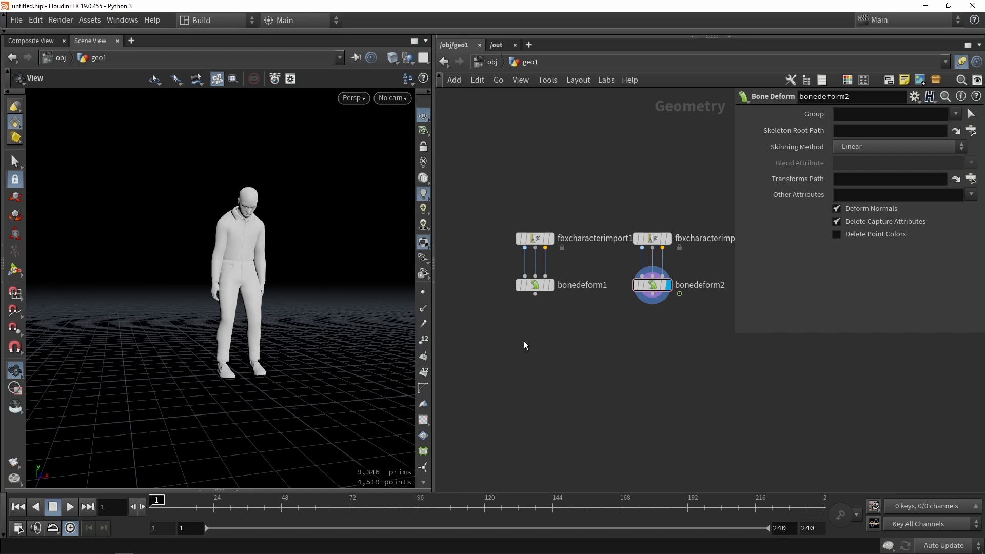
Add nulls Out_anim_idle1 and Out_anim_idle2 under the Bone Deforms and display bonedeform2
{"action": "left_click", "coordinate": [535, 285]}
{"action": "type", "text": "Ou"}
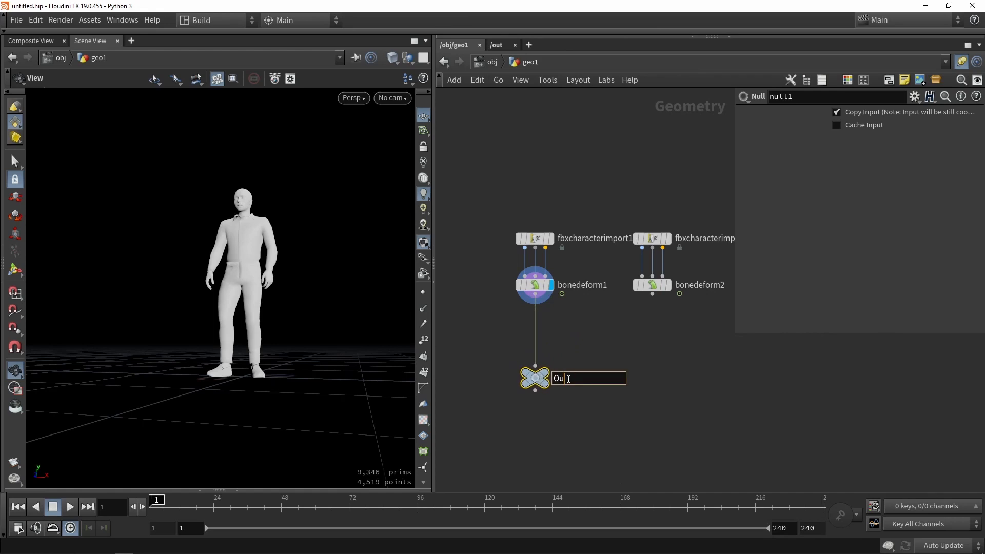
{"action": "type", "text": "_anim_idle1"}
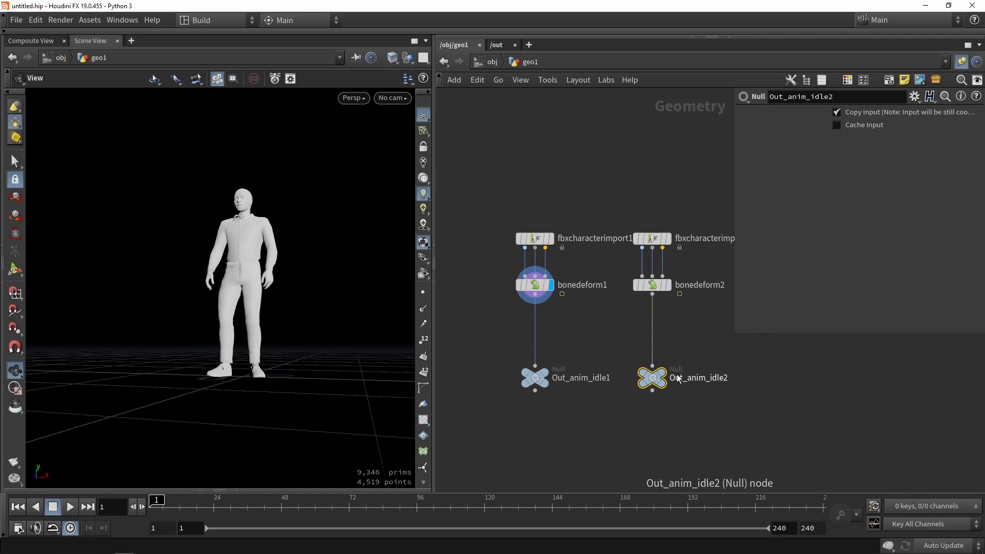
{"action": "left_click", "coordinate": [714, 420]}
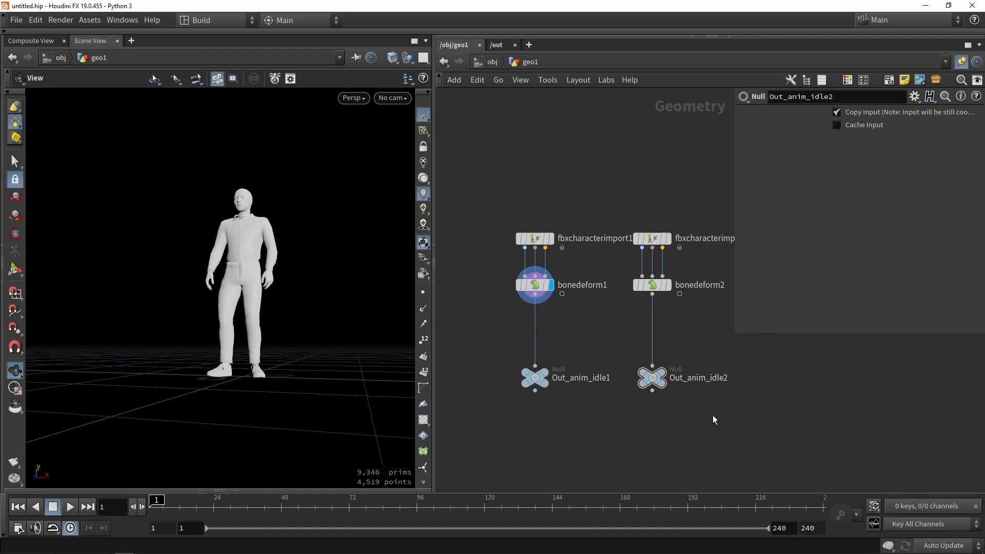
{"action": "mouse_move", "coordinate": [703, 424]}
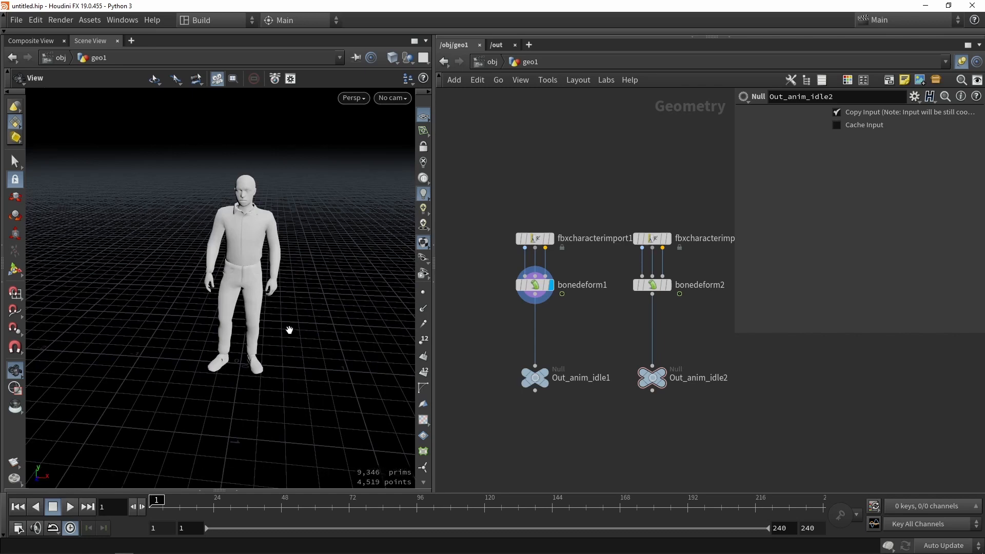
{"action": "left_click", "coordinate": [535, 378]}
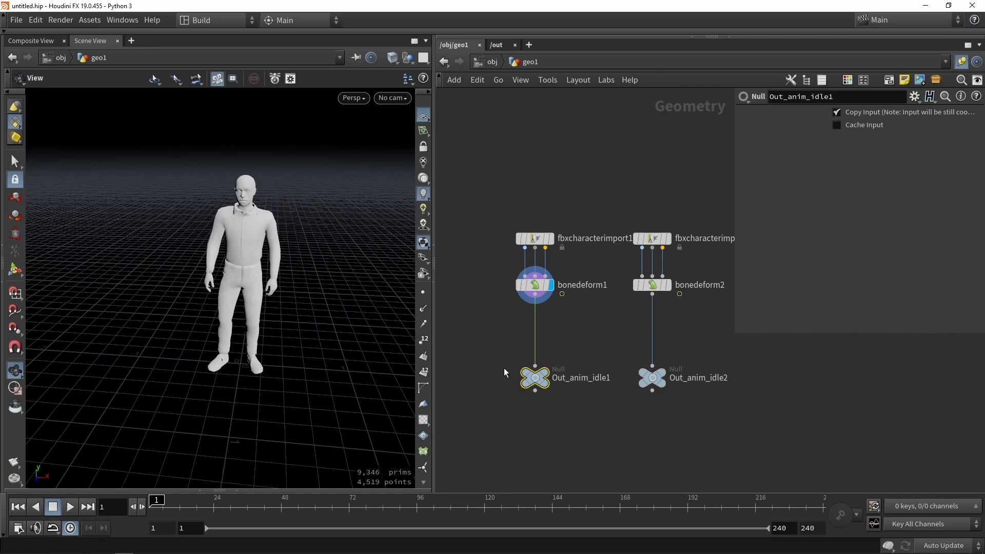
{"action": "left_click", "coordinate": [652, 378]}
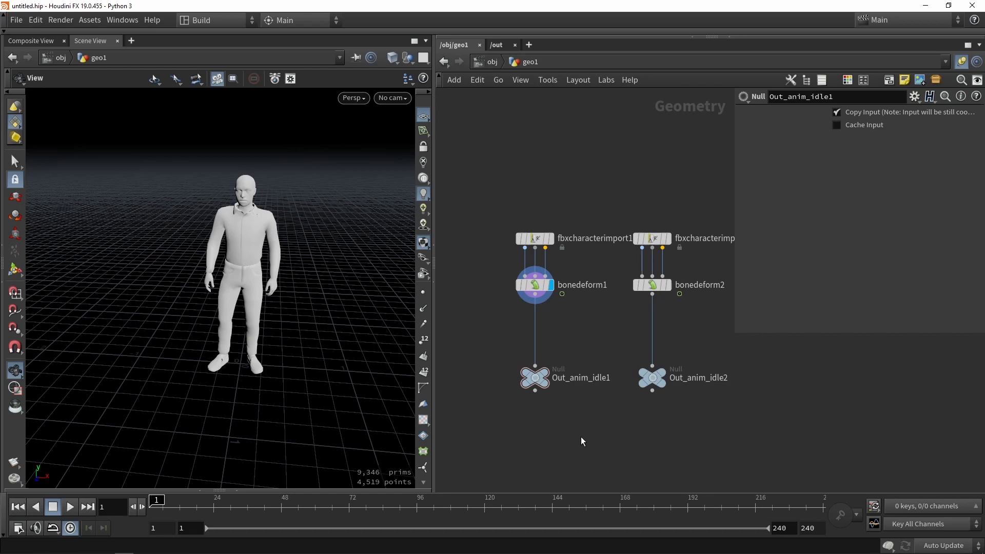
{"action": "mouse_move", "coordinate": [582, 442]}
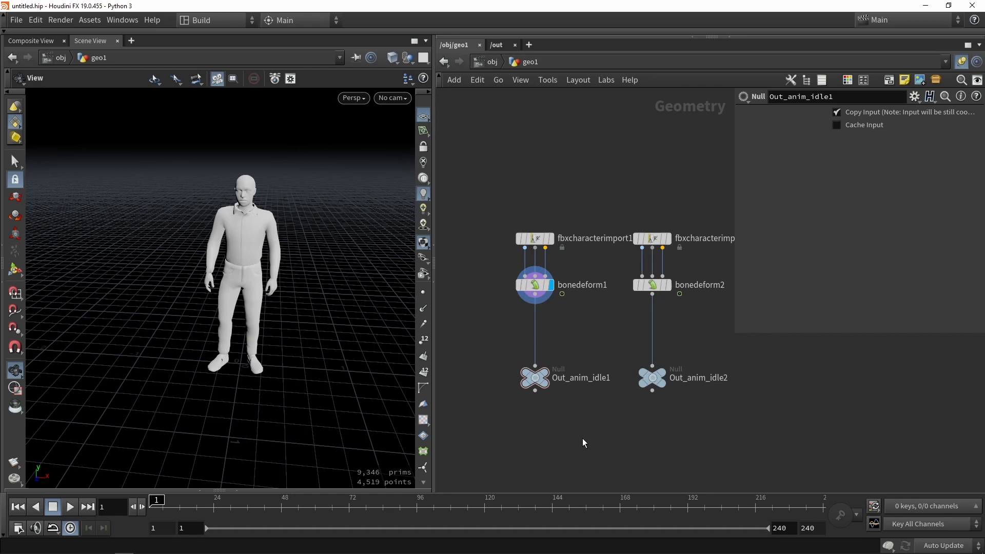
{"action": "mouse_move", "coordinate": [123, 221]}
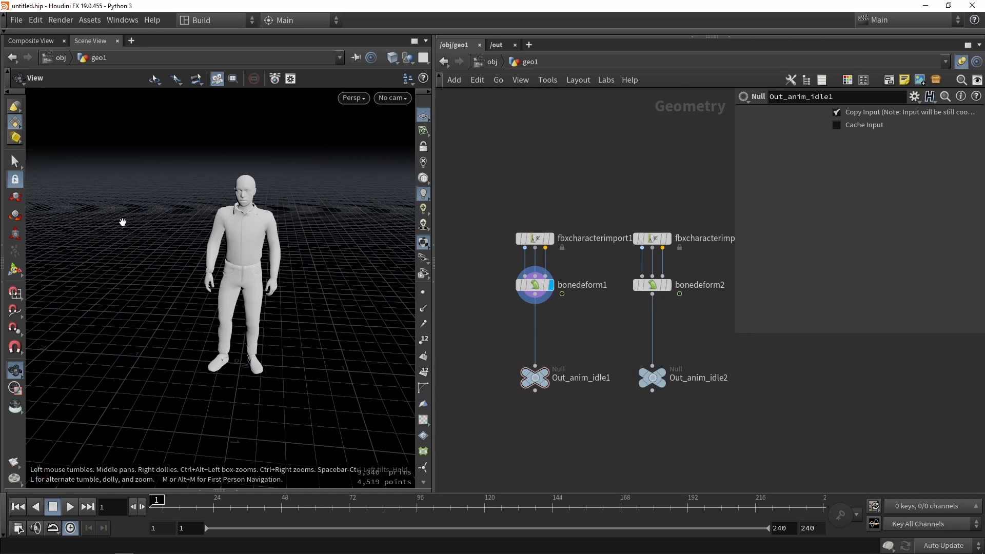
{"action": "mouse_move", "coordinate": [305, 428]}
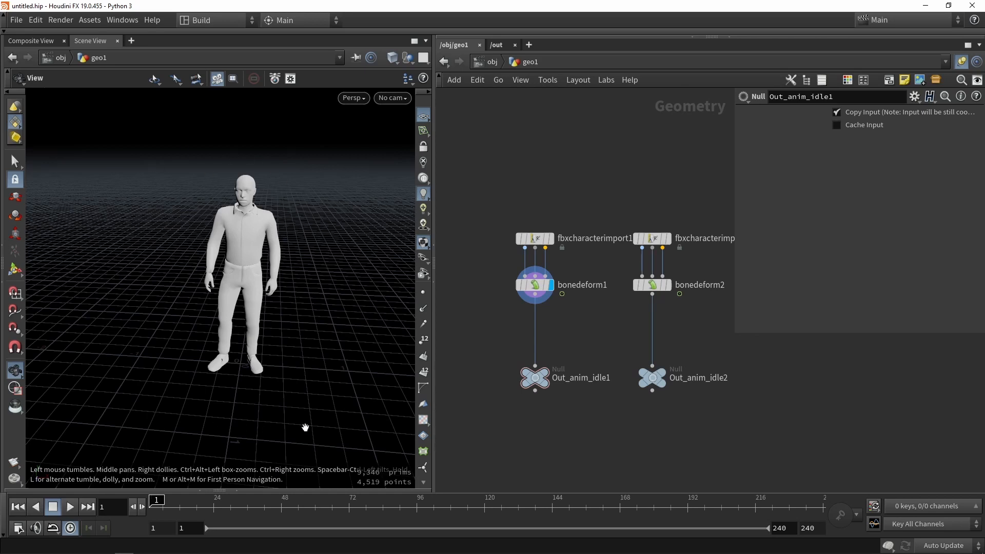
{"action": "mouse_move", "coordinate": [307, 426]}
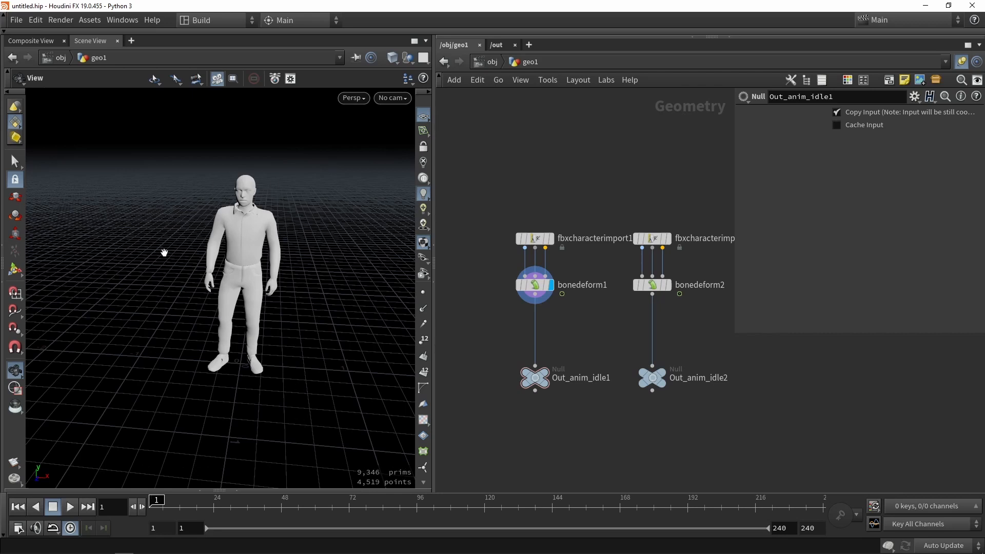
{"action": "left_click", "coordinate": [652, 285]}
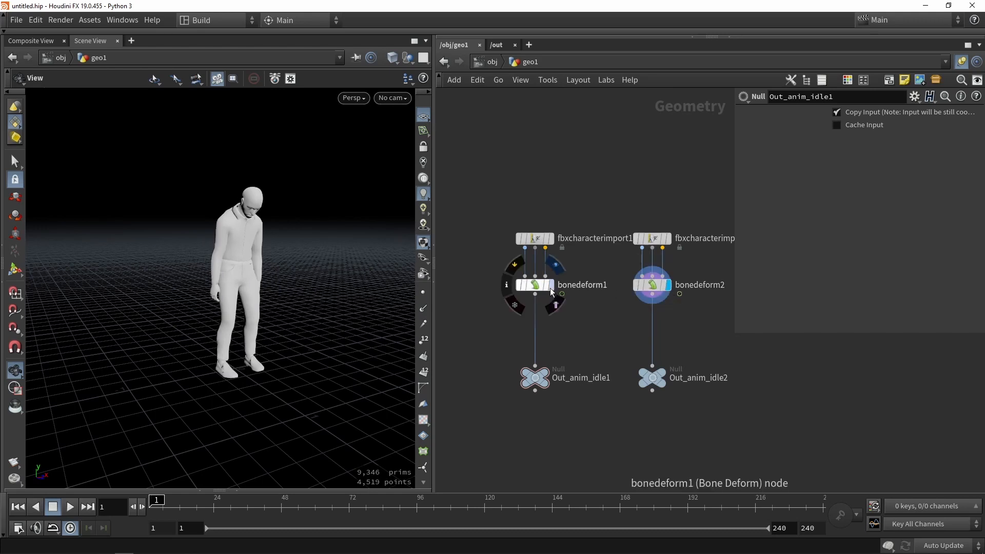
{"action": "mouse_move", "coordinate": [556, 304]}
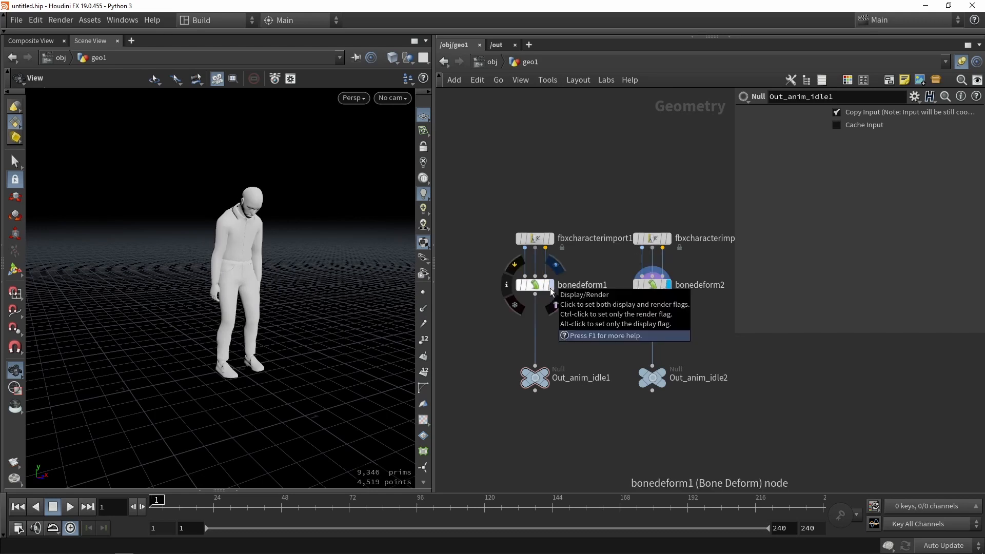
{"action": "left_click", "coordinate": [652, 285]}
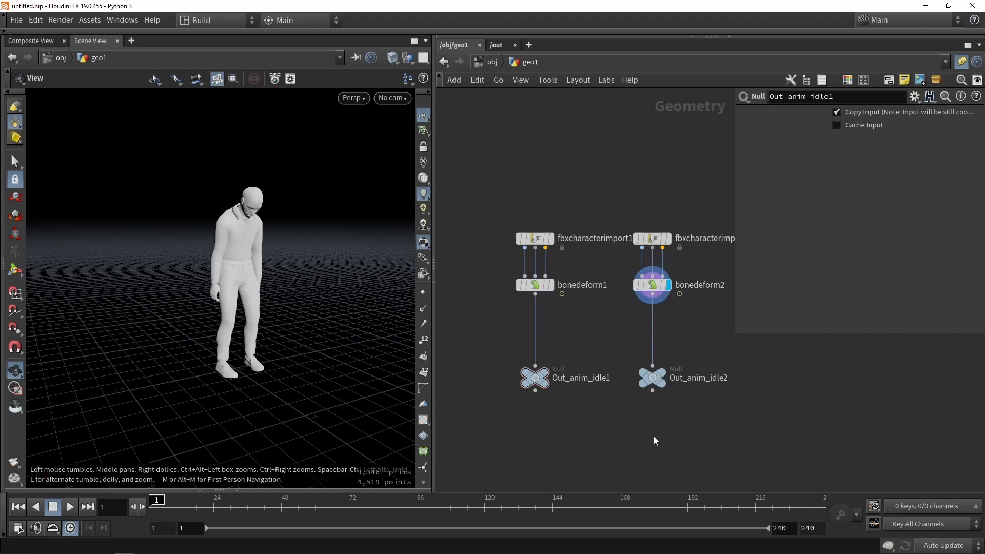
{"action": "mouse_move", "coordinate": [573, 440]}
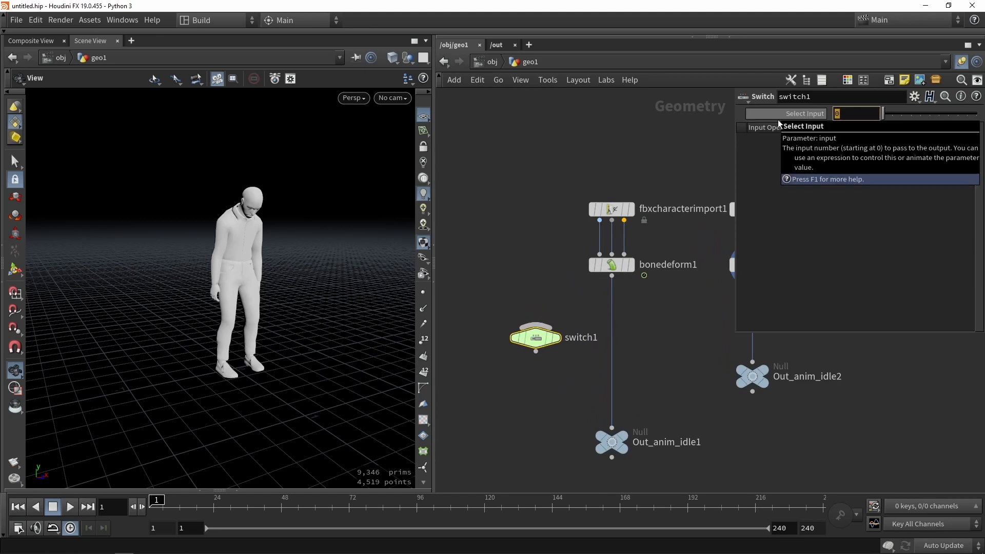
Set switch1's Select Input to $FF!=1, wiring in rest geometry and bonedeform1
{"action": "type", "text": "$"}
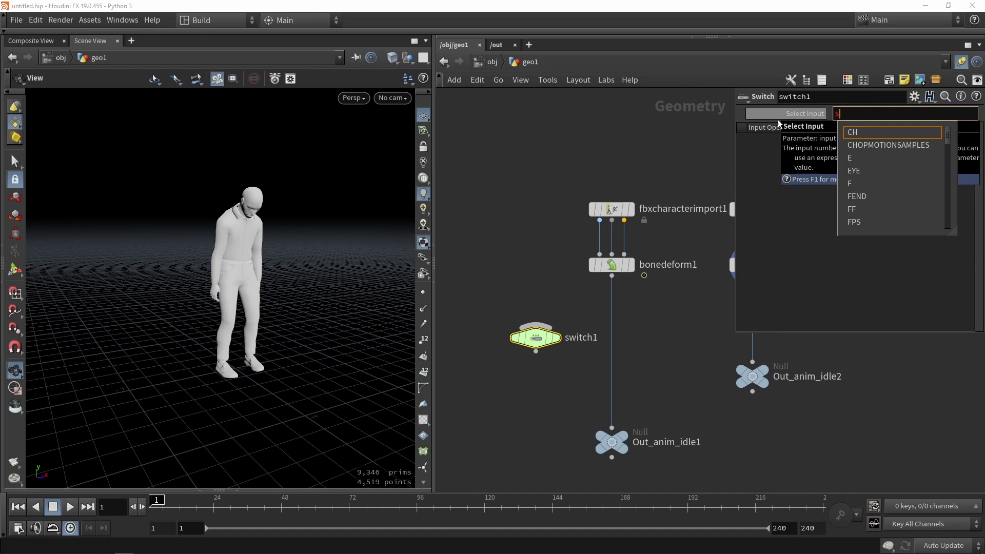
{"action": "type", "text": "FF"}
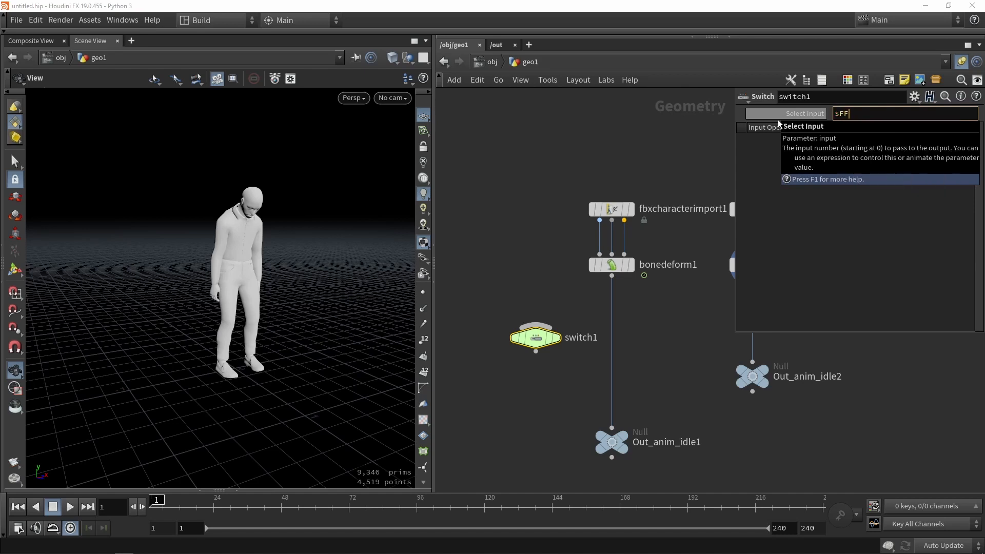
{"action": "type", "text": "!=1"}
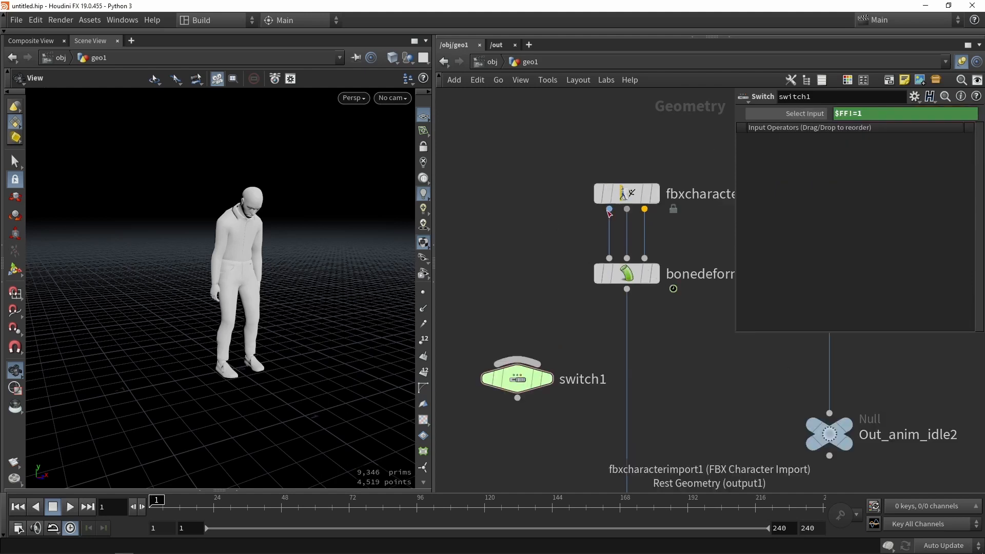
{"action": "left_click_drag", "start_coordinate": [608, 209], "coordinate": [518, 365]}
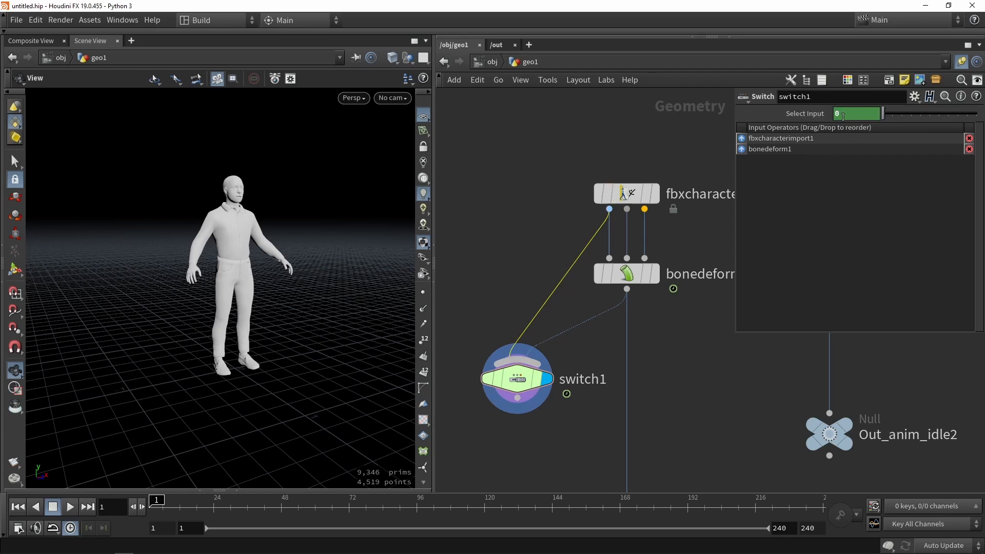
{"action": "left_click", "coordinate": [856, 113]}
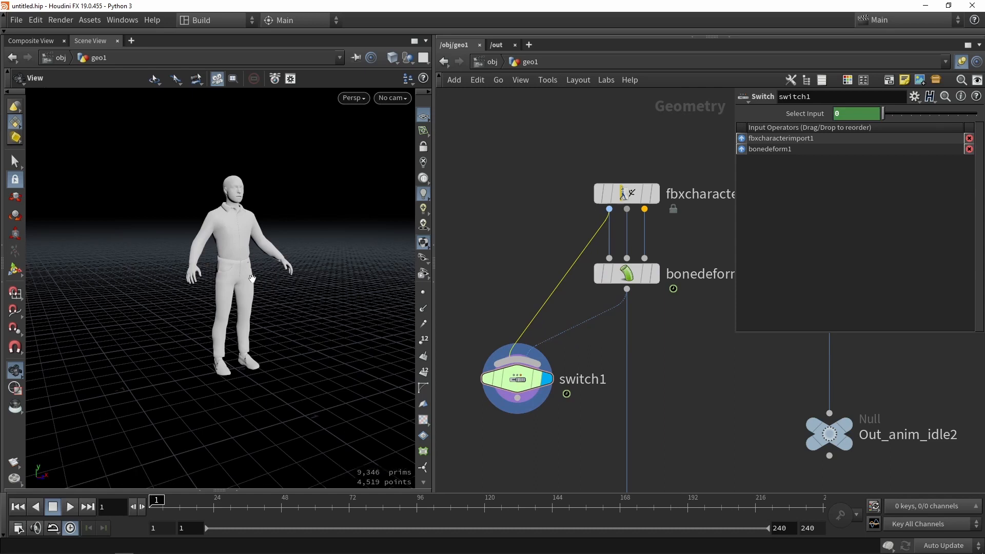
{"action": "mouse_move", "coordinate": [238, 334]}
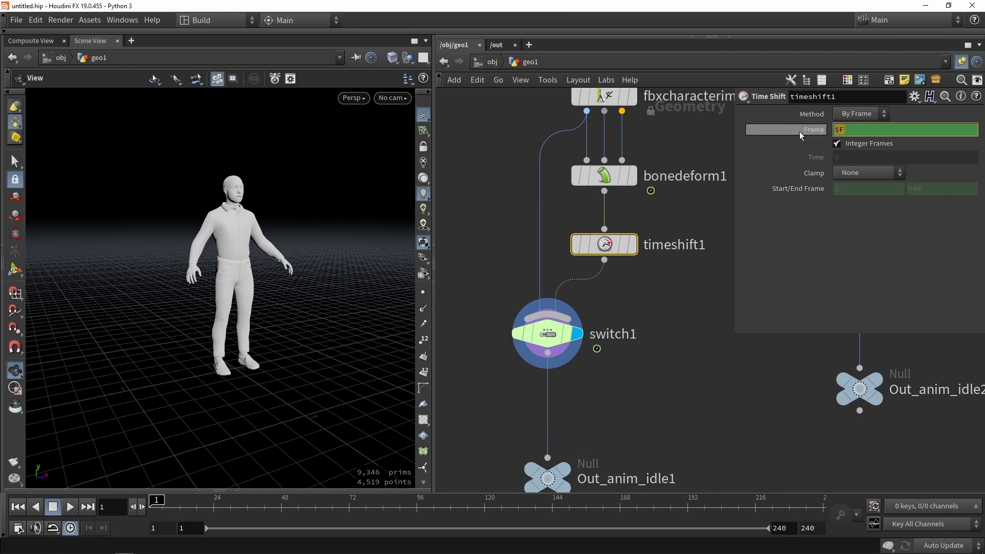
Append +1 to the Frame expression of timeshift1 between bonedeform1 and switch1
{"action": "type", "text": "+1"}
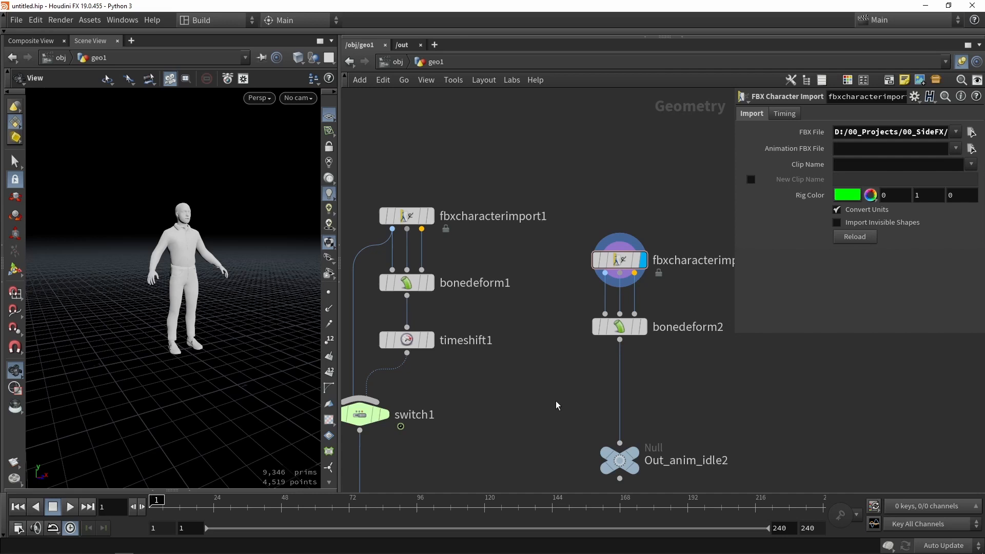
Feed the character import's animated pose output into a new null1 node
{"action": "left_click", "coordinate": [406, 216]}
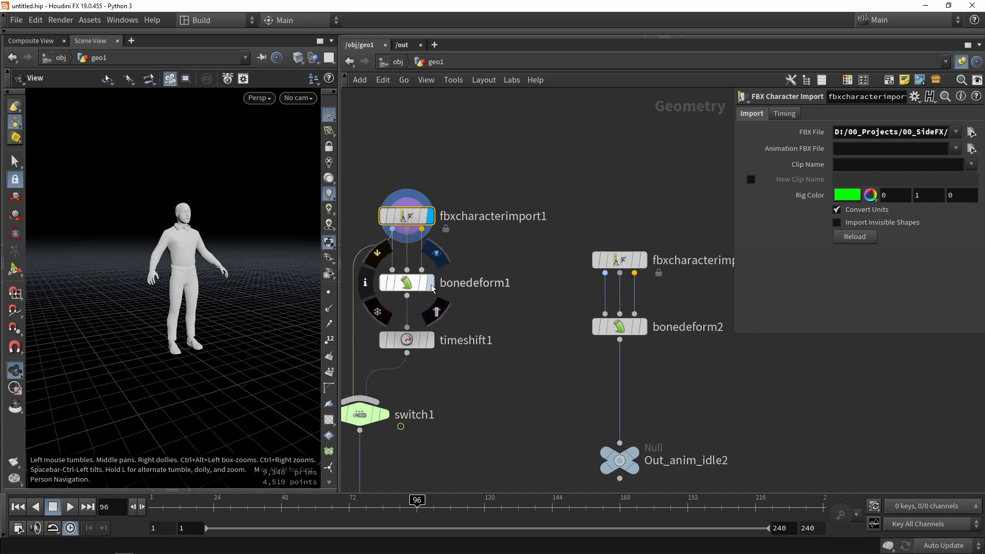
{"action": "left_click_drag", "start_coordinate": [416, 499], "coordinate": [682, 499]}
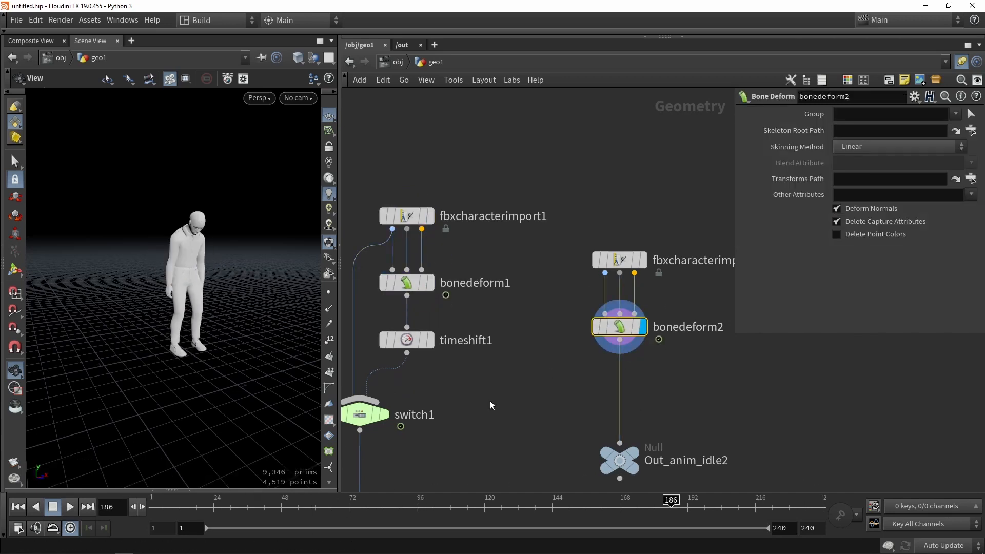
{"action": "left_click_drag", "start_coordinate": [671, 501], "coordinate": [519, 500]}
{"action": "type", "text": "nul"}
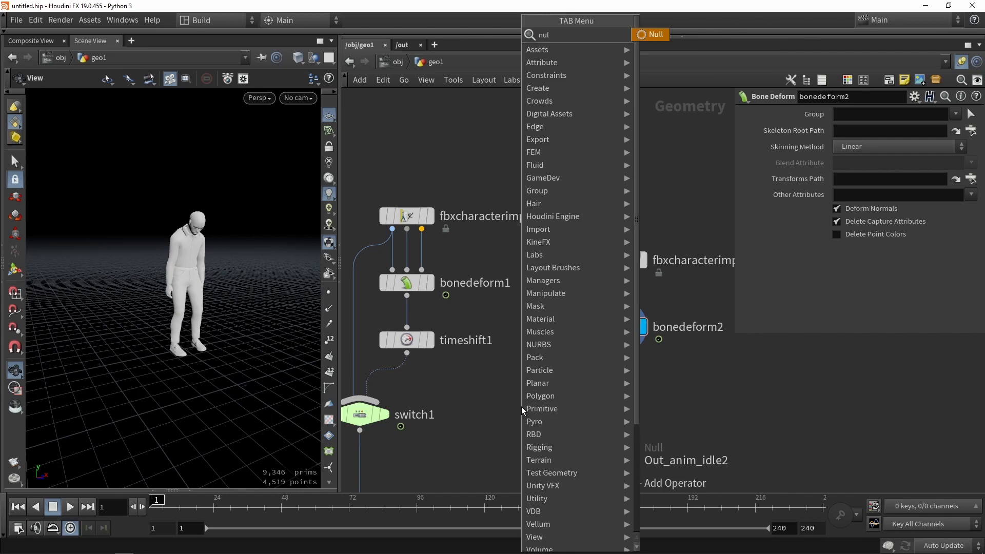
{"action": "left_click", "coordinate": [650, 34]}
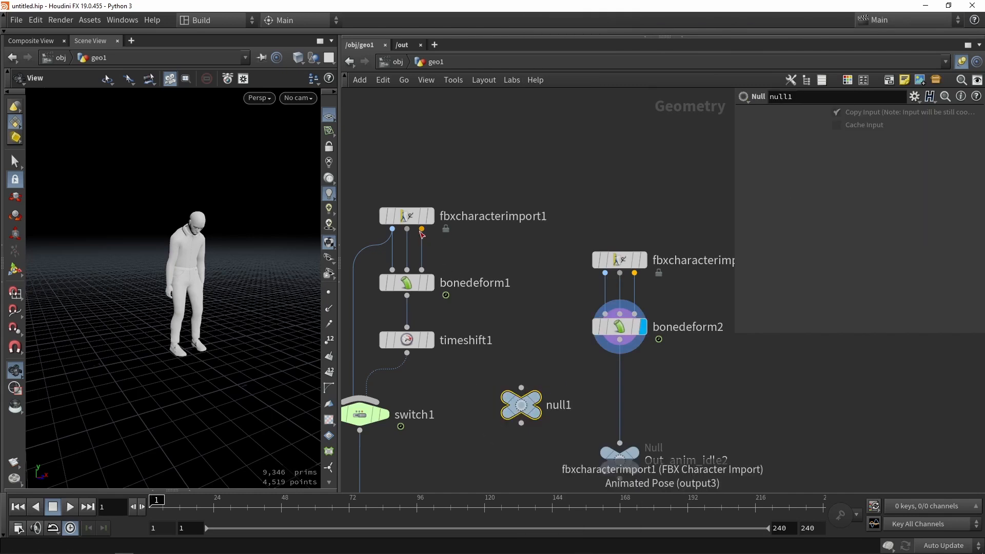
{"action": "left_click_drag", "start_coordinate": [421, 230], "coordinate": [525, 375]}
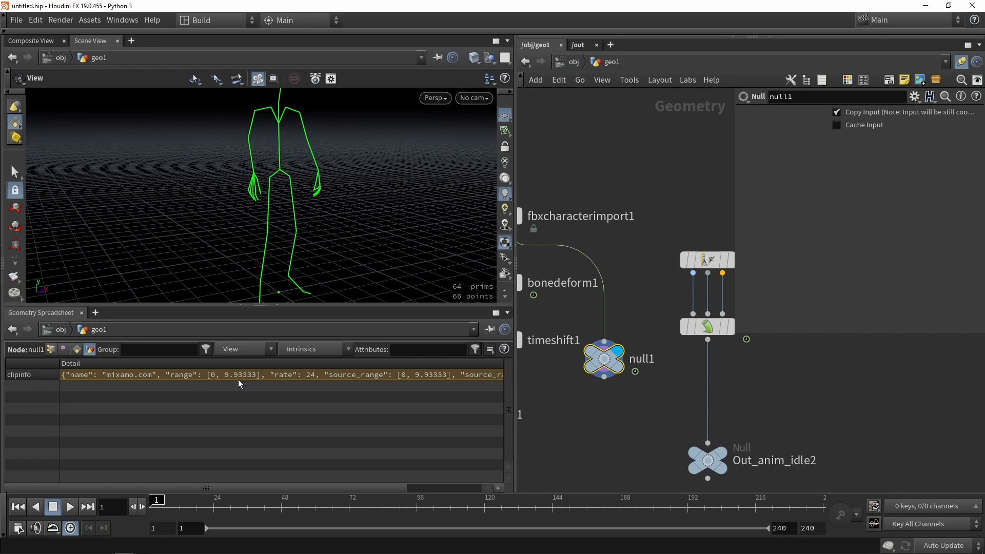
{"action": "mouse_move", "coordinate": [288, 365]}
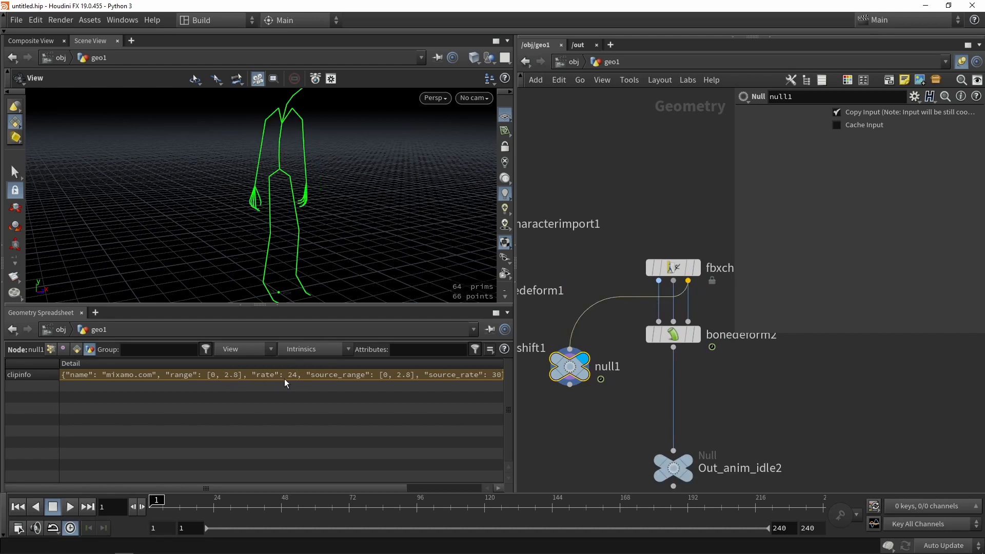
{"action": "mouse_move", "coordinate": [238, 367]}
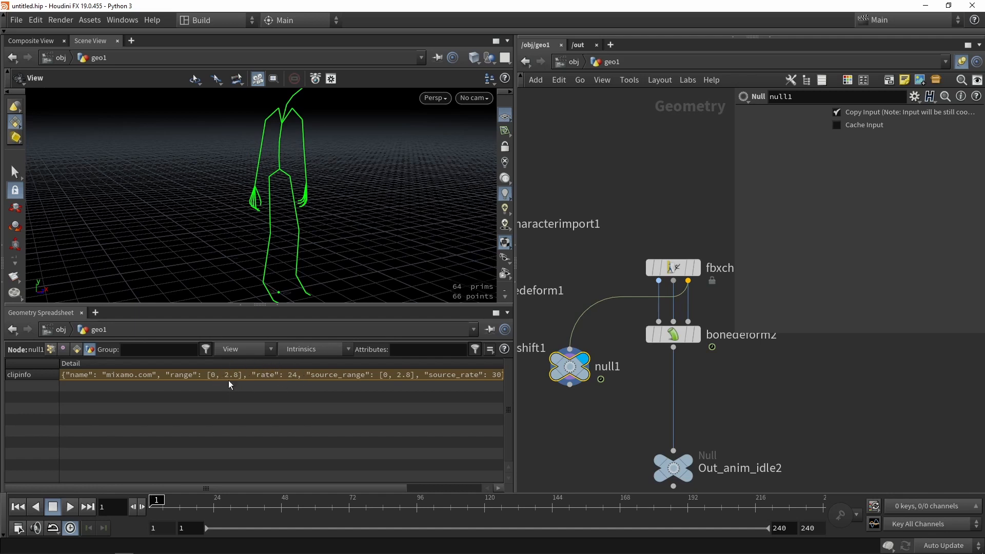
{"action": "mouse_move", "coordinate": [232, 378]}
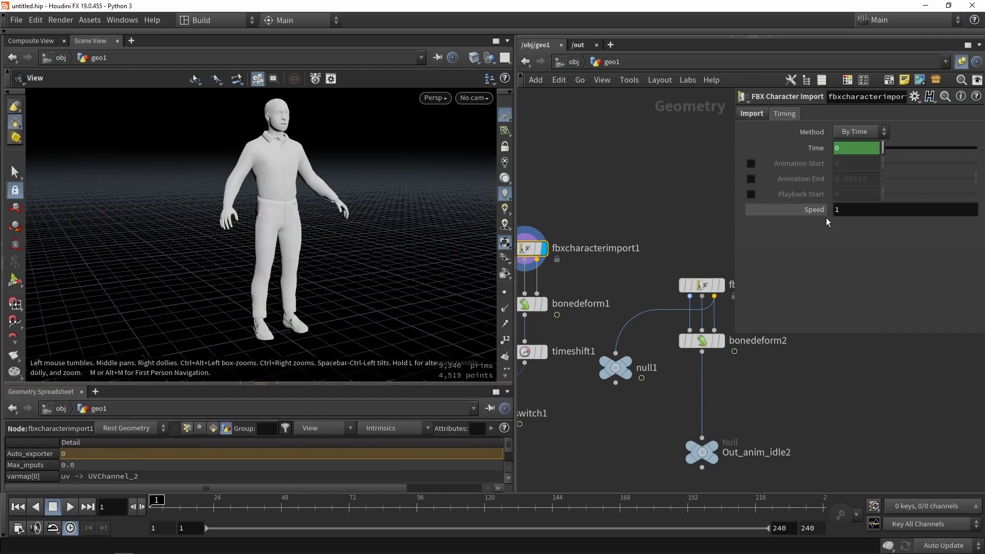
View null1's clip info and enter a 9.933 * 24 speed expression on fbxcharacterimport1
{"action": "left_click", "coordinate": [854, 210]}
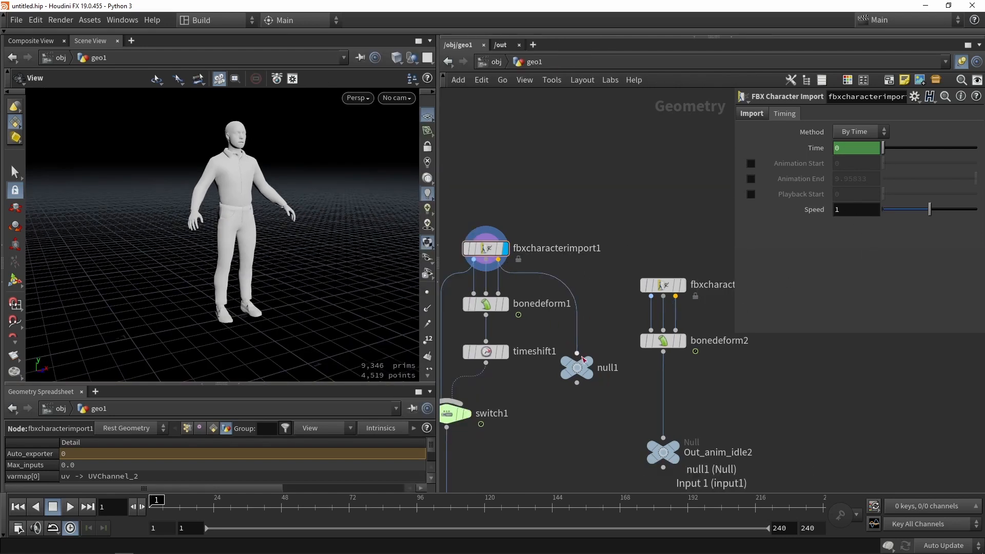
{"action": "left_click", "coordinate": [575, 367]}
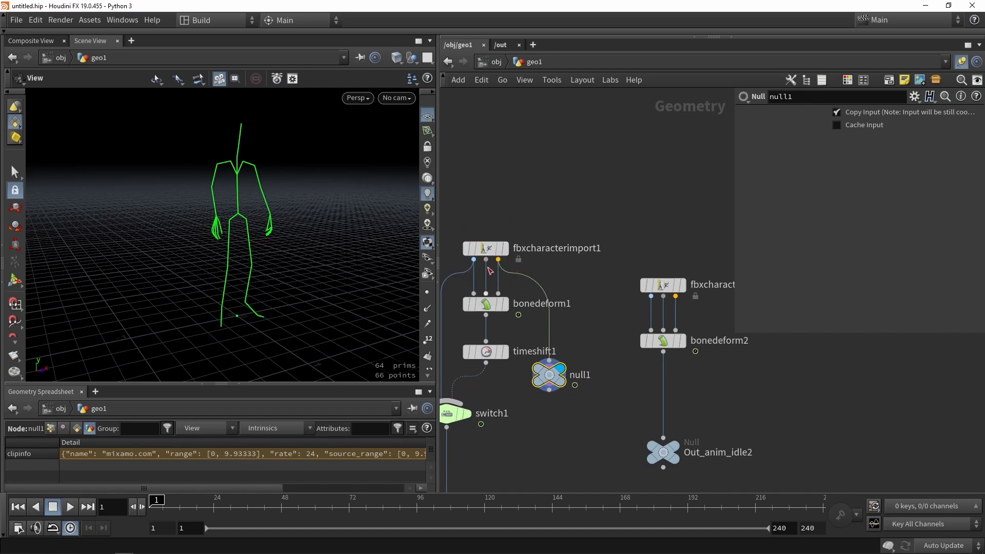
{"action": "left_click", "coordinate": [485, 248]}
{"action": "type", "text": "("}
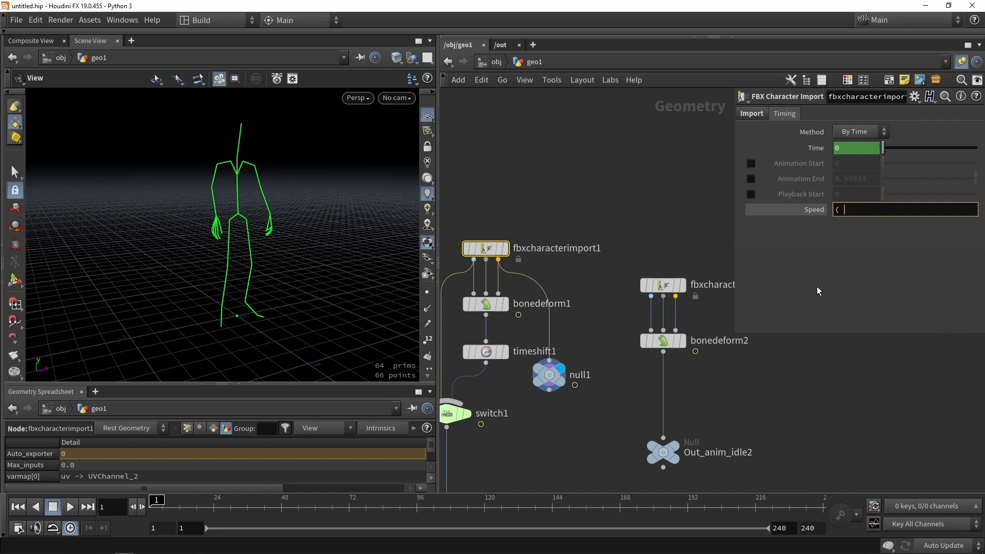
{"action": "type", "text": "9.933 *"}
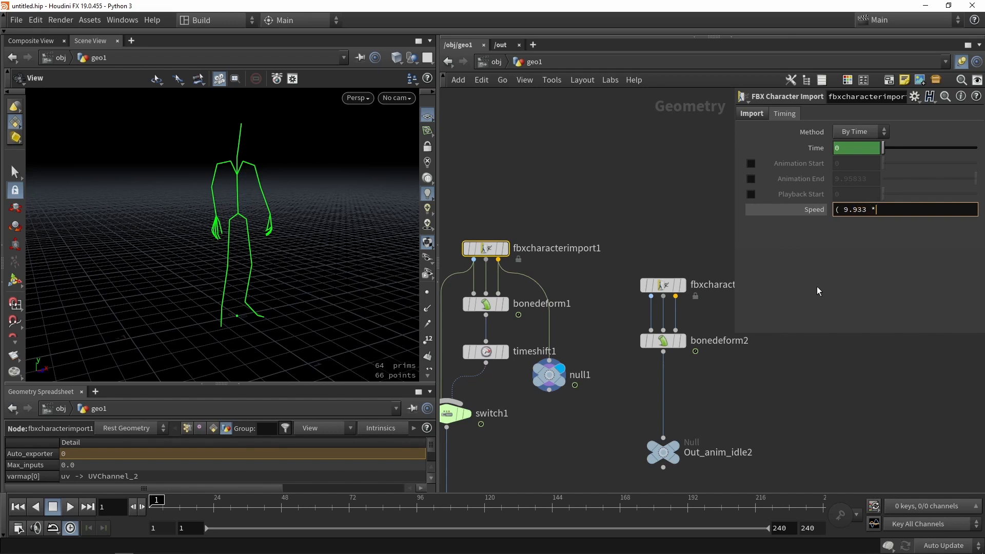
{"action": "type", "text": "24"}
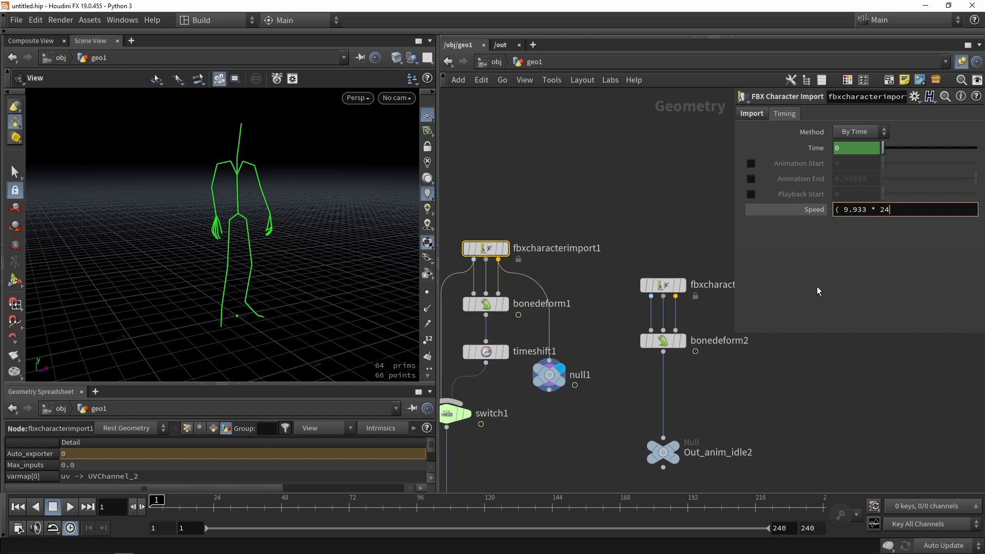
{"action": "key", "text": "enter"}
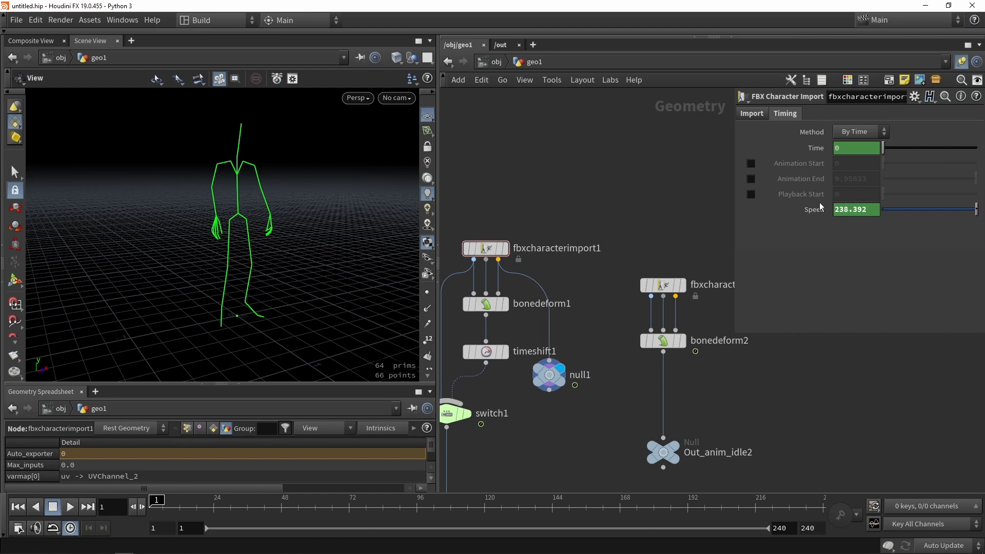
Revise the speed expression to (9.933 * 24)/120 and replay the animation
{"action": "type", "text": "( 9.933 * 24 )"}
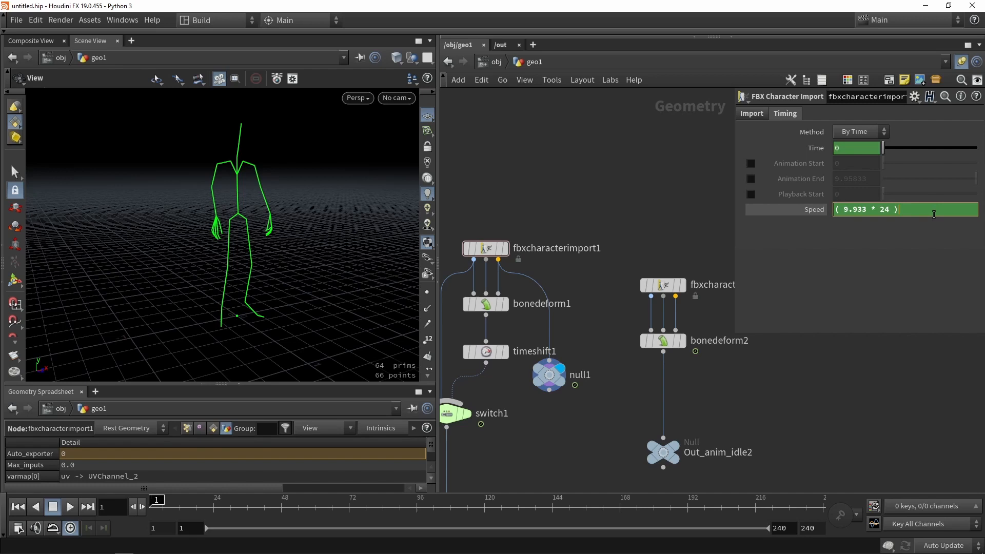
{"action": "type", "text": "/240"}
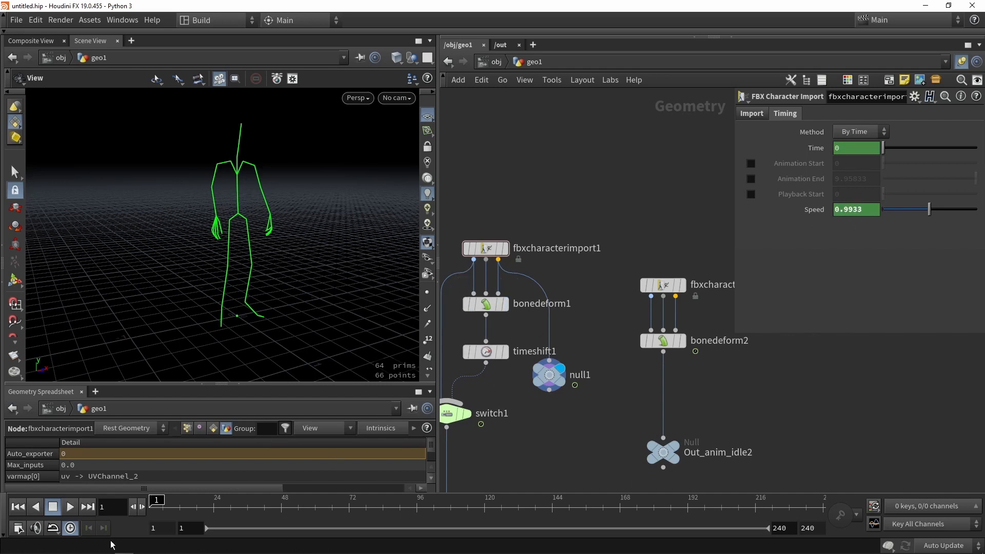
{"action": "left_click", "coordinate": [70, 507]}
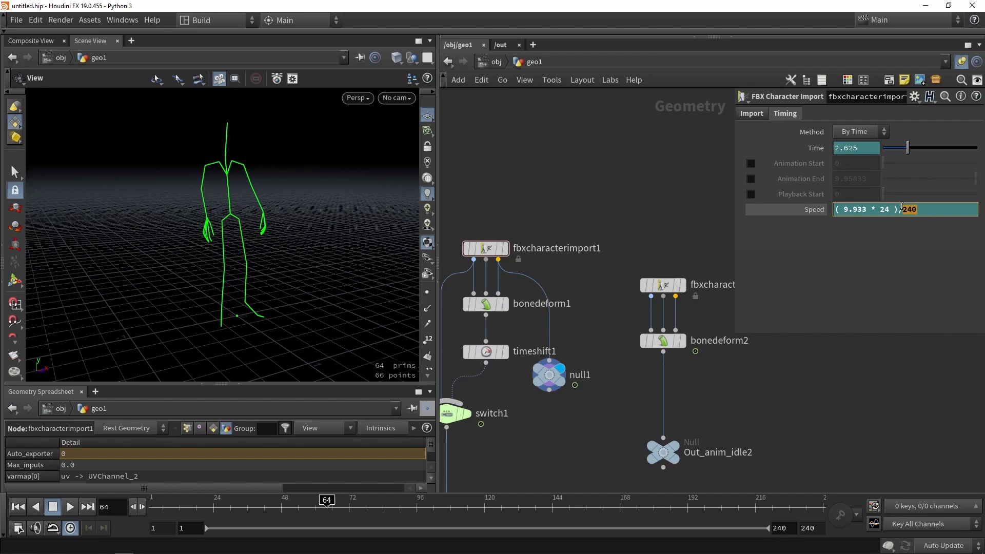
{"action": "type", "text": "/120"}
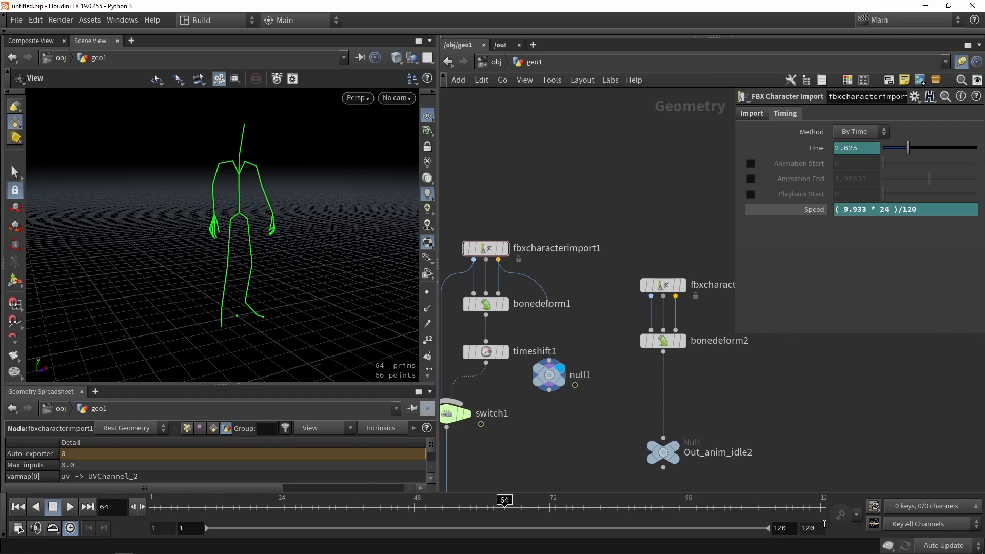
{"action": "left_click", "coordinate": [70, 507]}
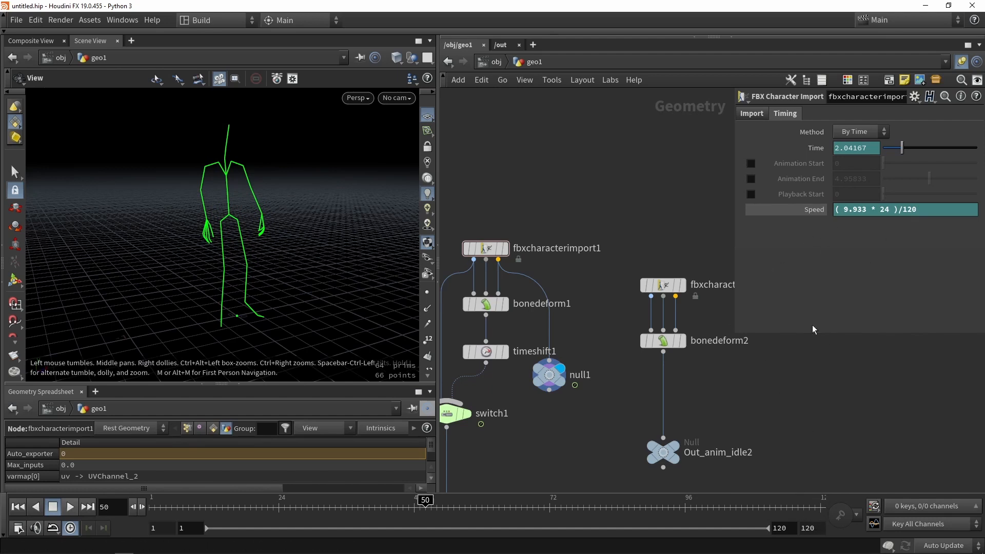
{"action": "mouse_move", "coordinate": [836, 412]}
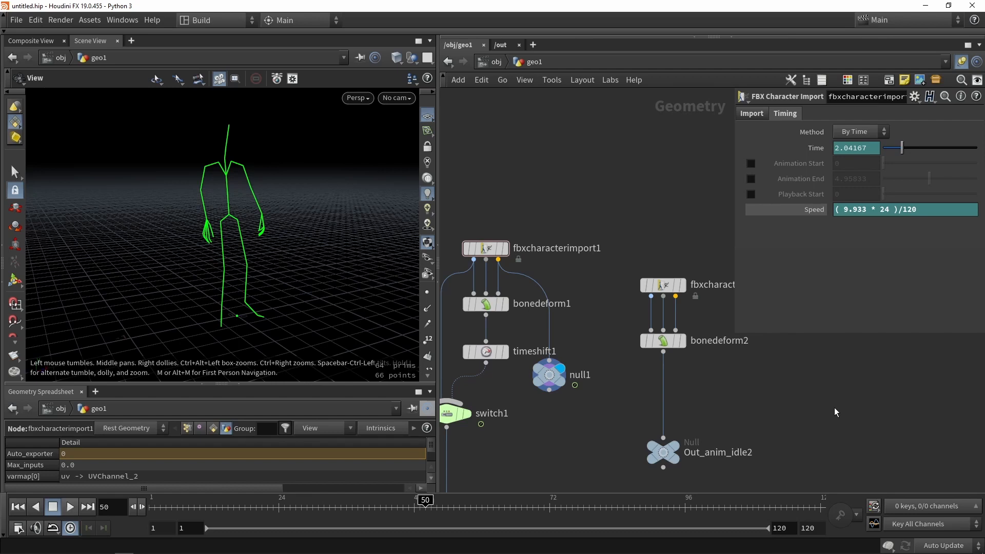
{"action": "mouse_move", "coordinate": [810, 403]}
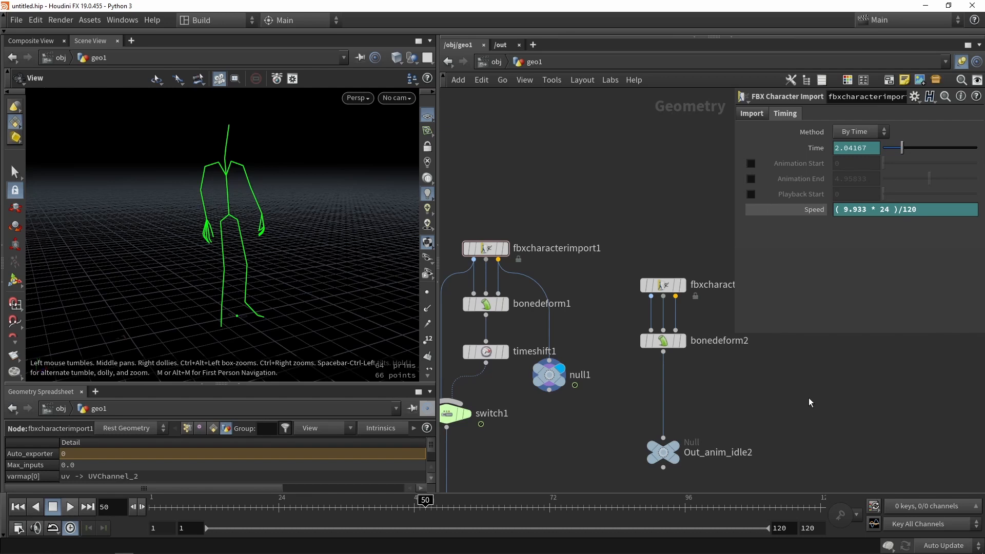
{"action": "mouse_move", "coordinate": [810, 406]}
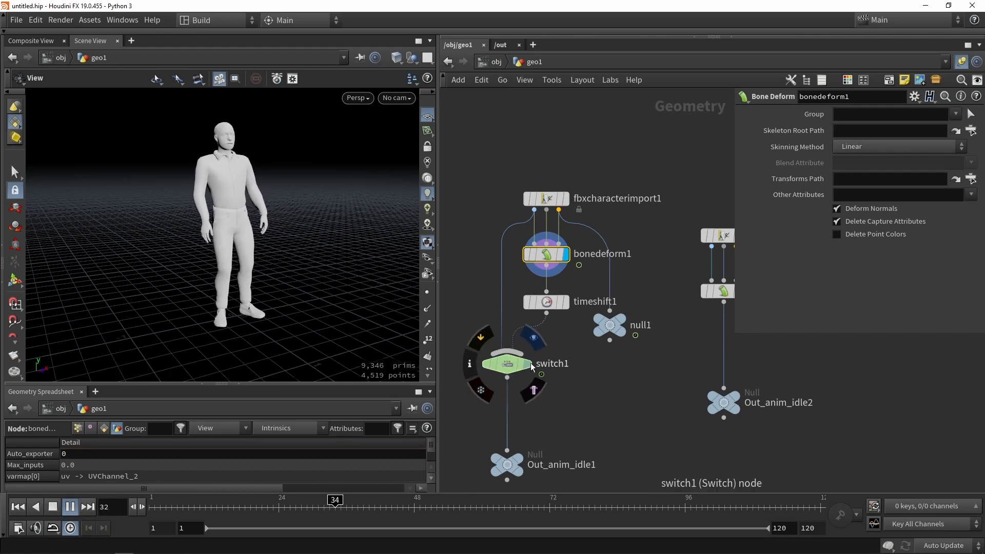
Check null1's clip info, set fbxcharacterimport2 Speed to (2.8*24)/120, and replay from frame one
{"action": "left_click", "coordinate": [507, 364]}
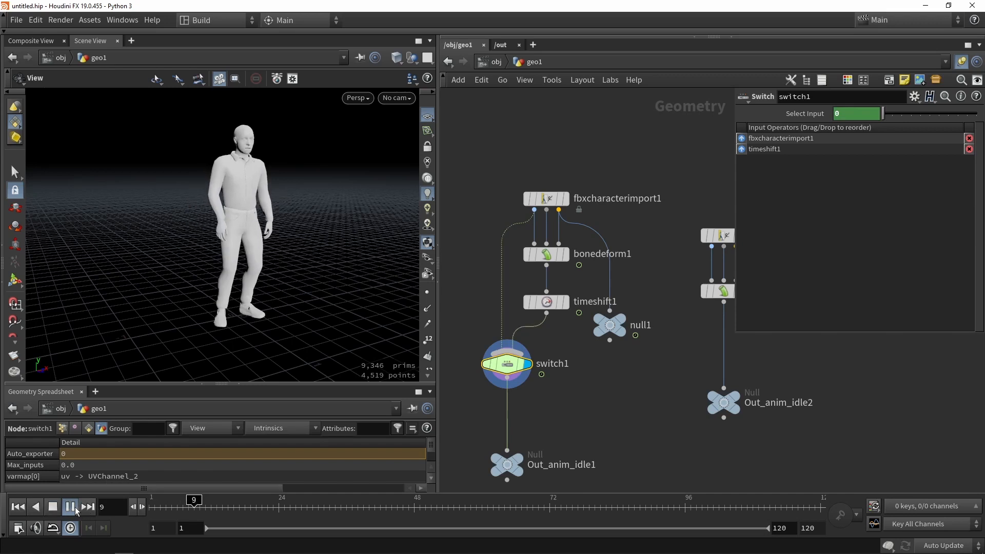
{"action": "left_click", "coordinate": [52, 507]}
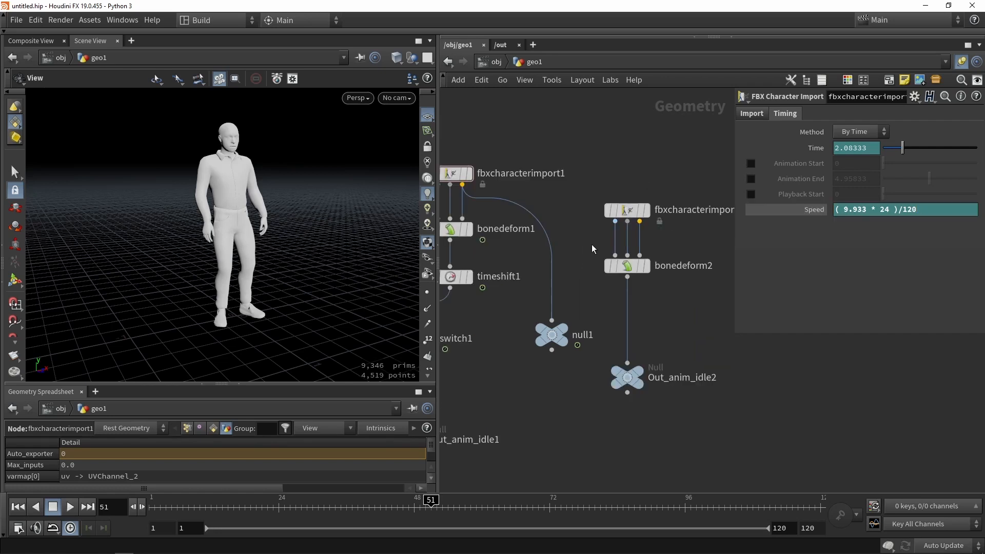
{"action": "mouse_move", "coordinate": [638, 255]}
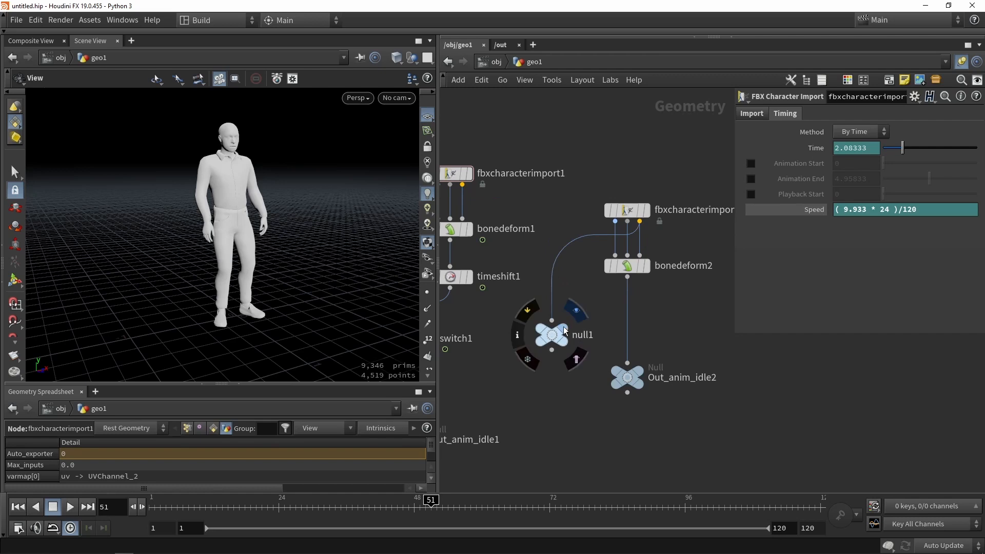
{"action": "left_click", "coordinate": [552, 335]}
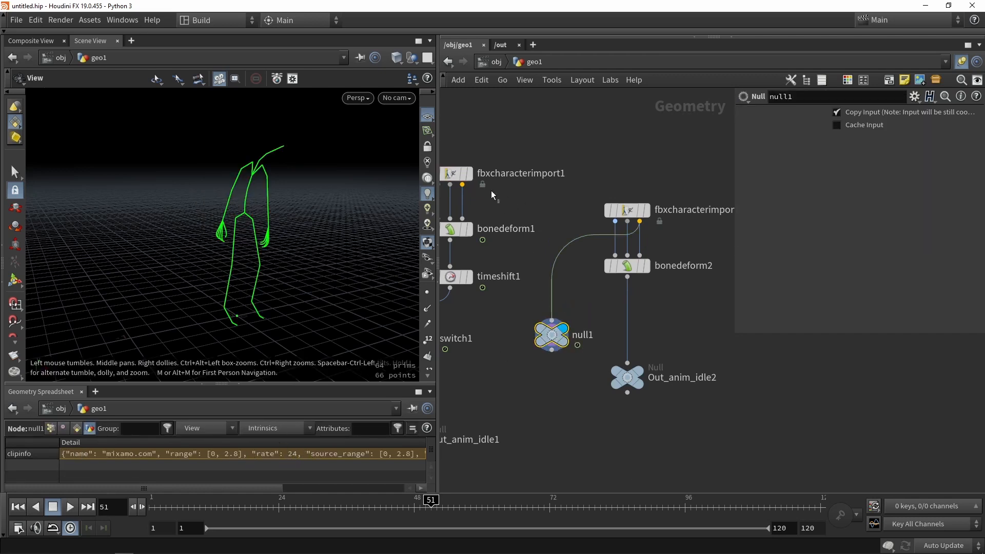
{"action": "left_click", "coordinate": [455, 174]}
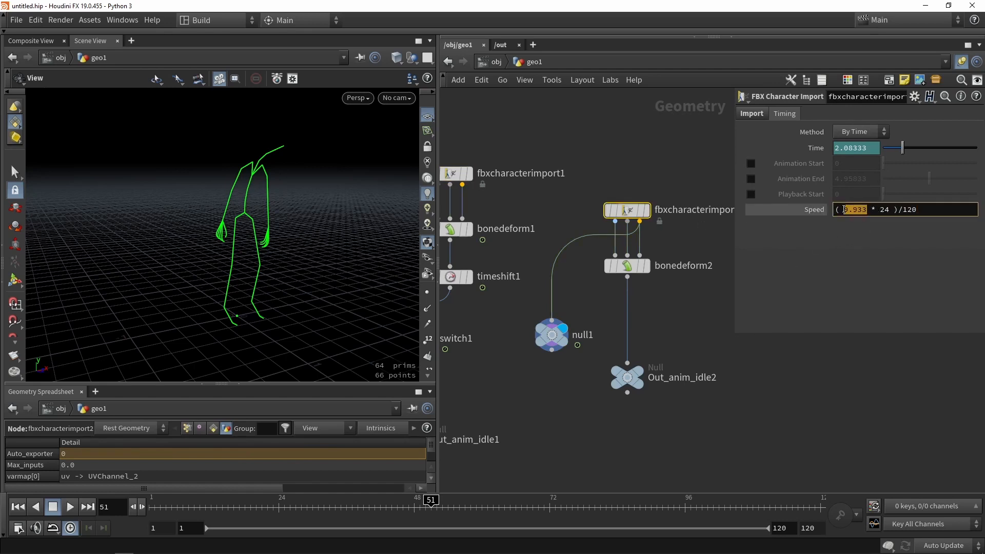
{"action": "type", "text": "2."}
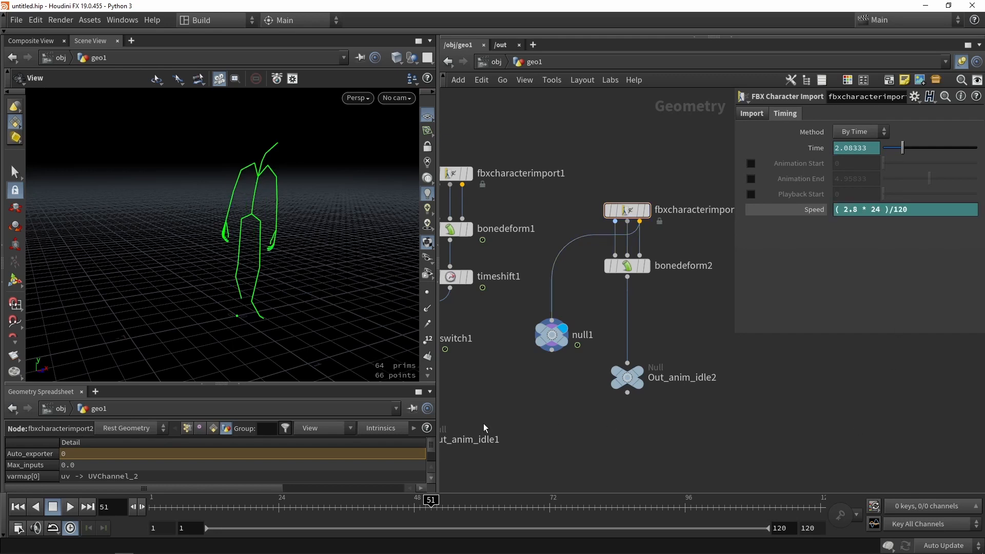
{"action": "left_click", "coordinate": [18, 507]}
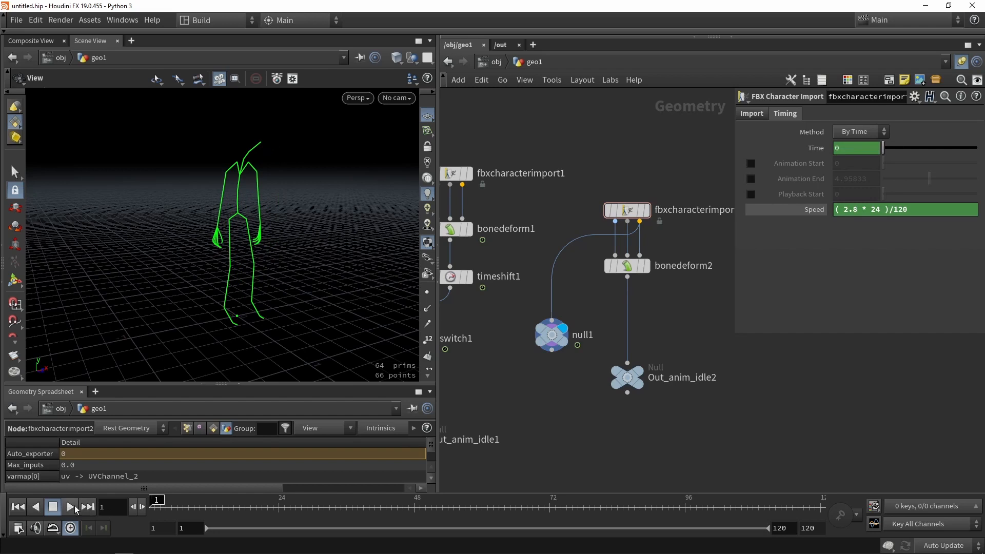
{"action": "left_click", "coordinate": [69, 507]}
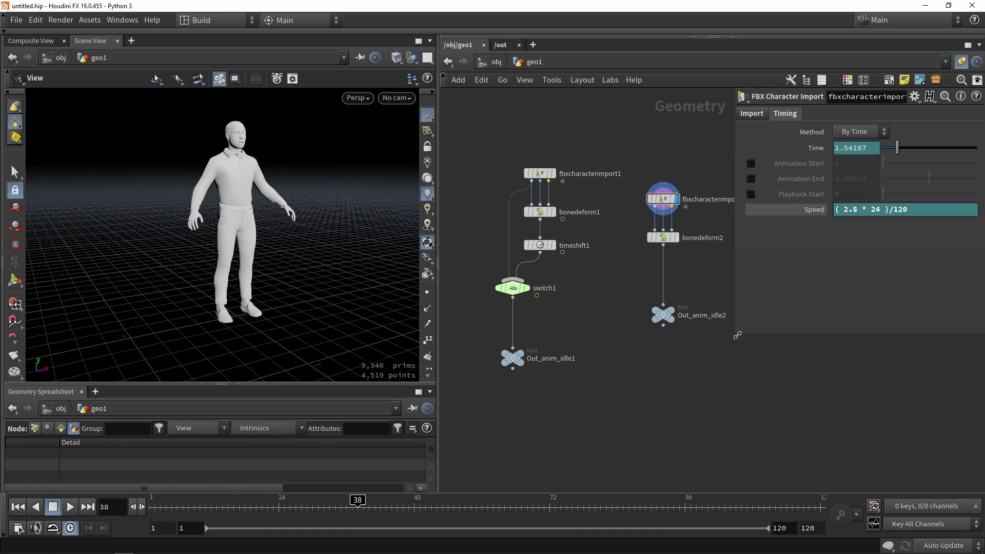
Paste copies of timeshift1 and switch1 into the second chain and wire switch2 into Out_anim_idle2
{"action": "left_click", "coordinate": [660, 210]}
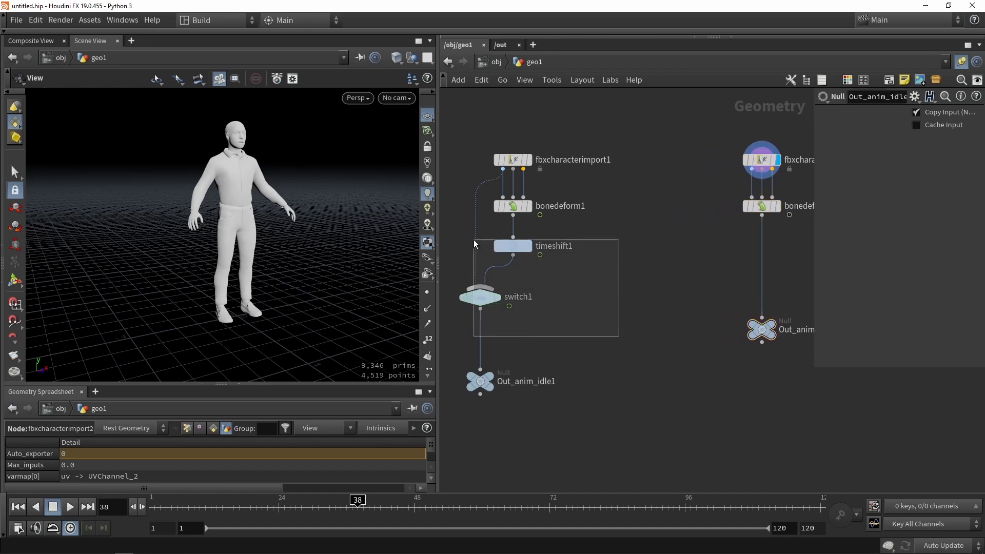
{"action": "key", "text": "ctrl+v"}
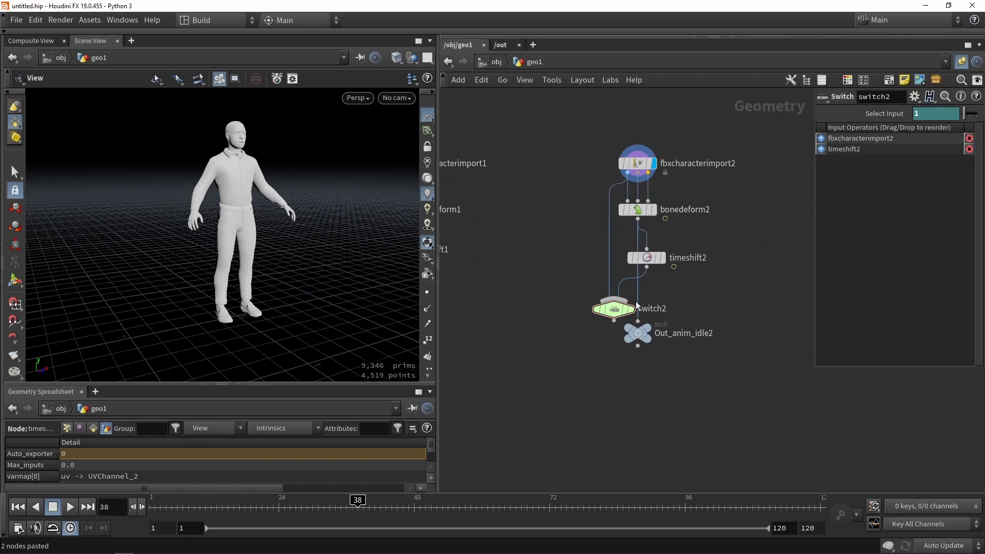
{"action": "left_click_drag", "start_coordinate": [636, 333], "coordinate": [606, 359]}
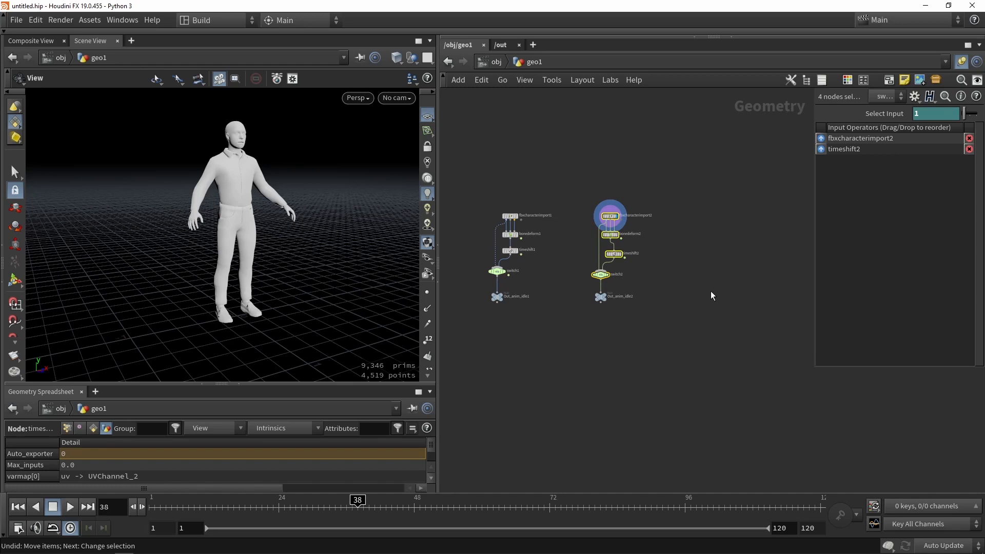
{"action": "mouse_move", "coordinate": [685, 302]}
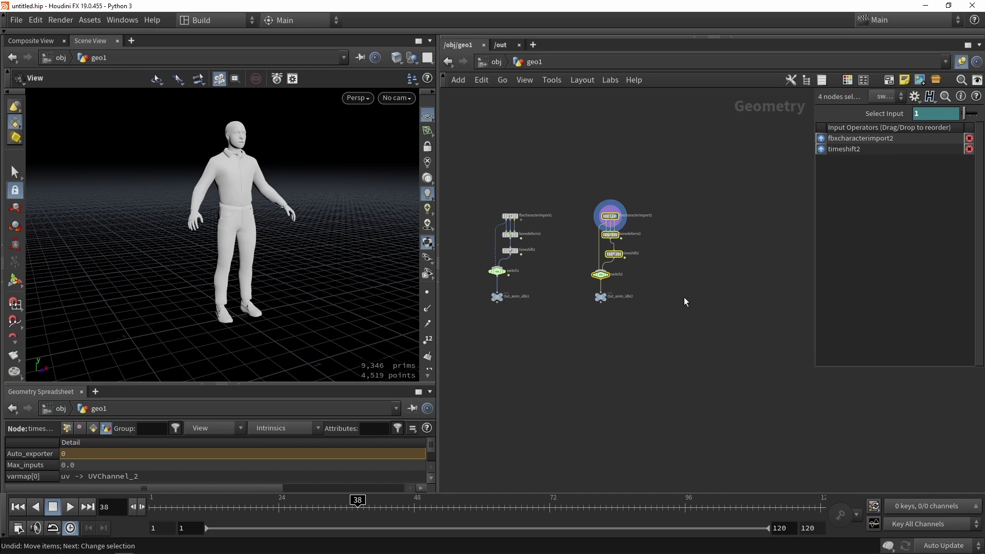
{"action": "mouse_move", "coordinate": [716, 290]}
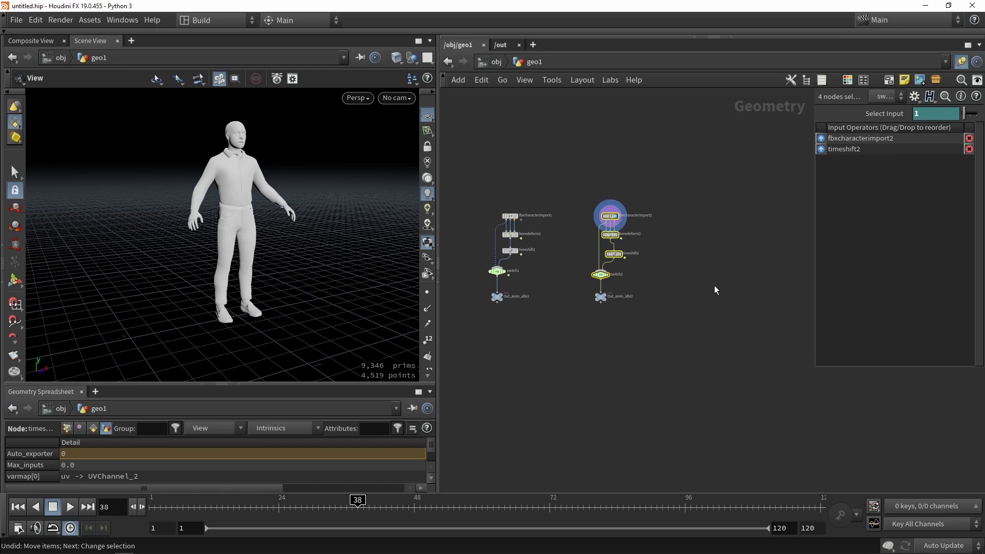
{"action": "mouse_move", "coordinate": [562, 306]}
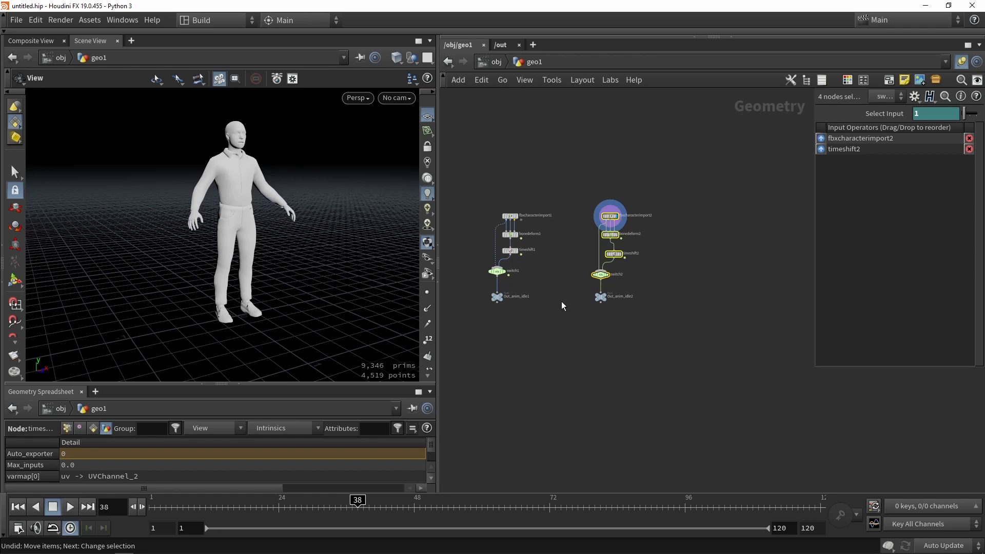
{"action": "mouse_move", "coordinate": [560, 257]}
{"action": "type", "text": "r"}
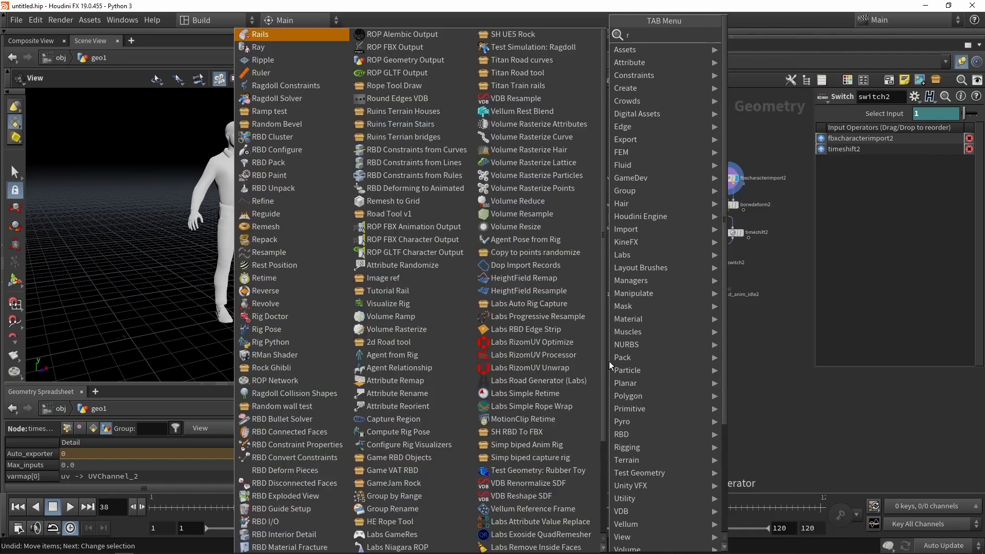
Add a ROP Network holding a Labs Vertex Animation Textures node in Soft-Body Deformation mode
{"action": "type", "text": "op"}
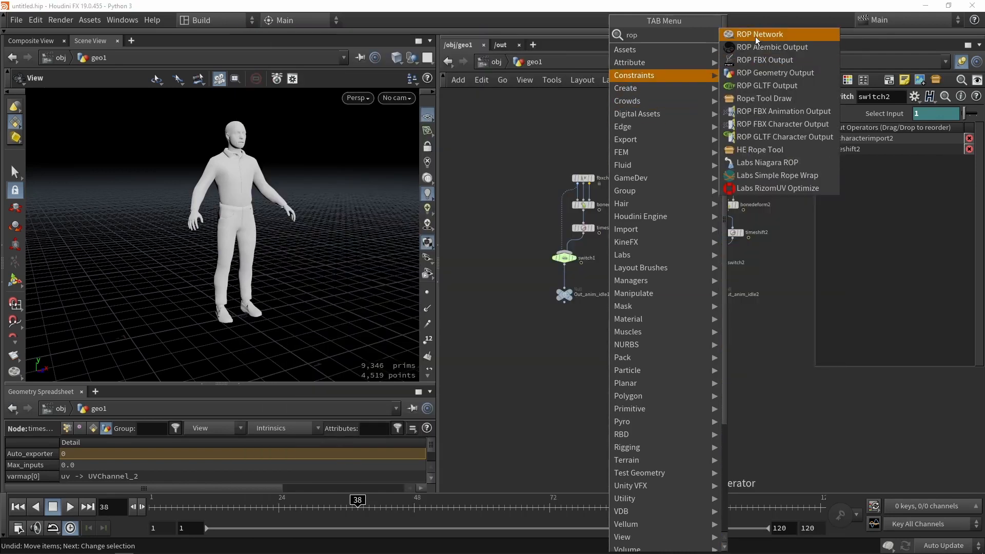
{"action": "left_click", "coordinate": [759, 34]}
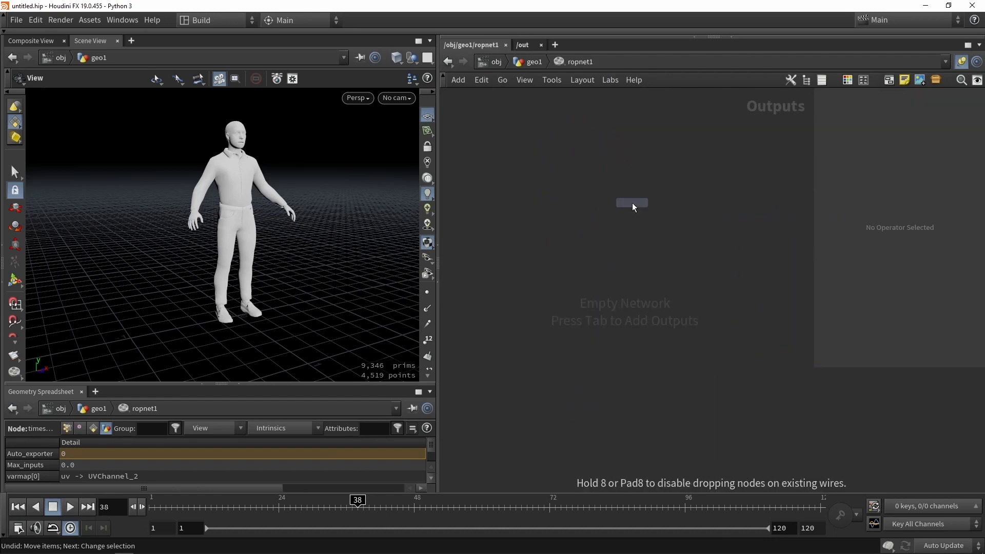
{"action": "left_click", "coordinate": [632, 204]}
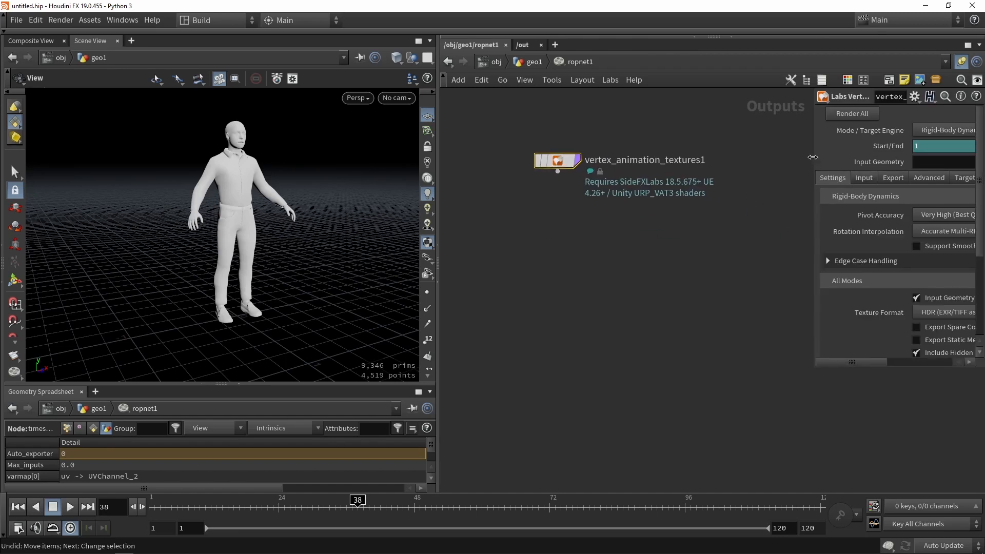
{"action": "left_click", "coordinate": [774, 130]}
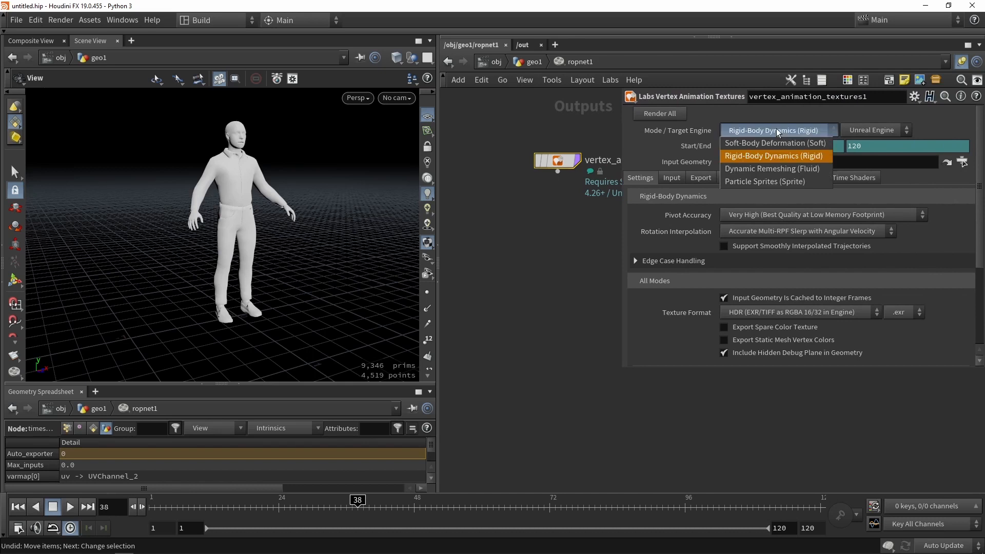
{"action": "left_click", "coordinate": [764, 143]}
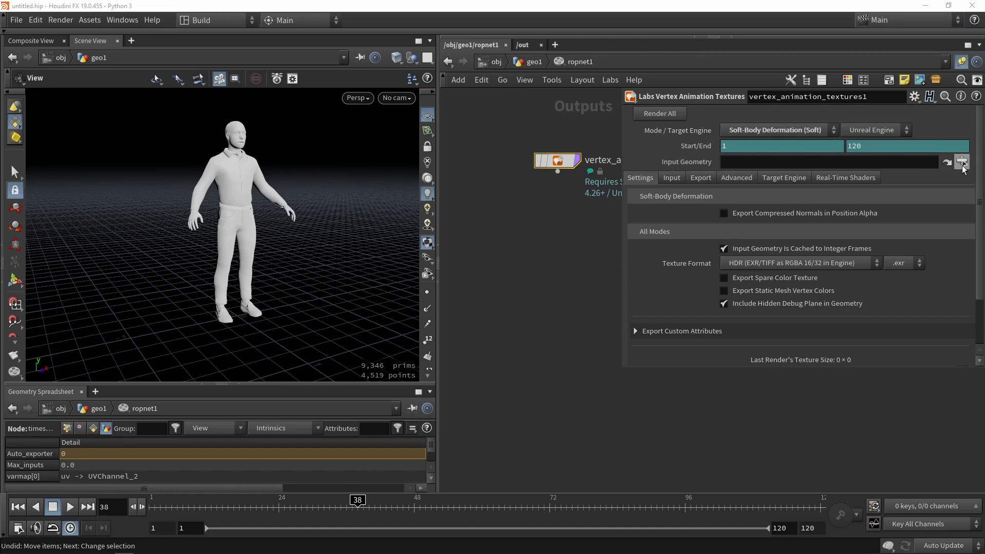
Point the VAT node's Input Geometry at Out_anim_idle1 and rename the export asset to 'Char…'
{"action": "left_click", "coordinate": [962, 161]}
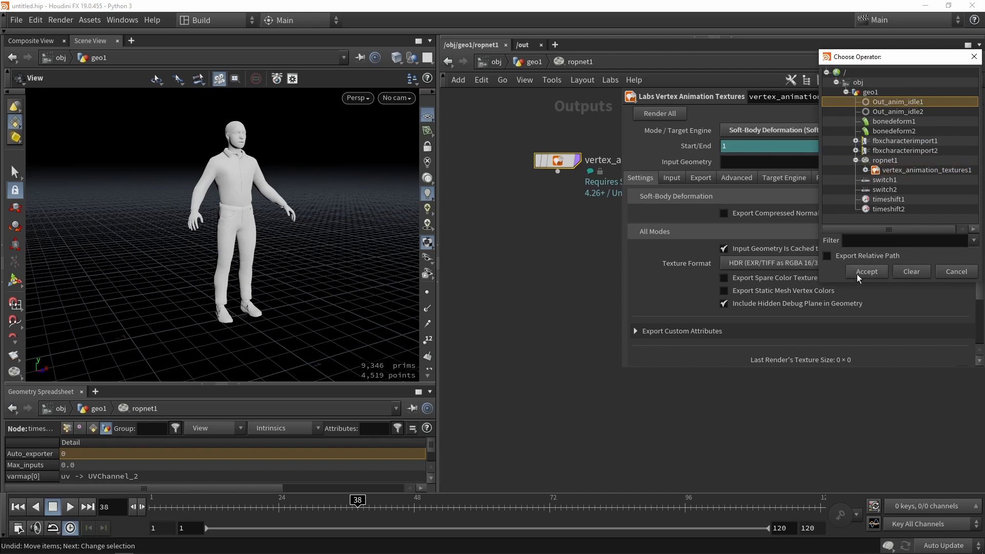
{"action": "left_click", "coordinate": [865, 271]}
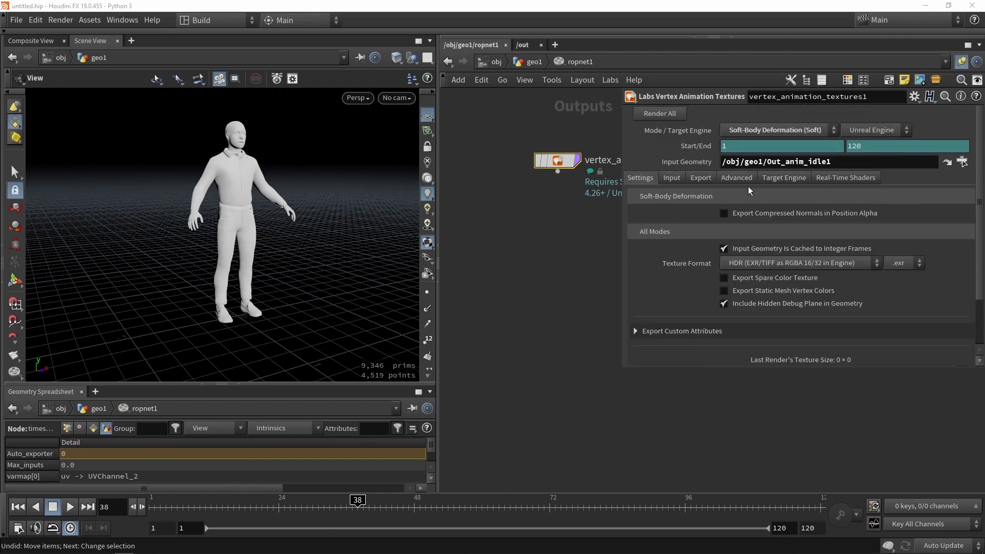
{"action": "left_click", "coordinate": [700, 177]}
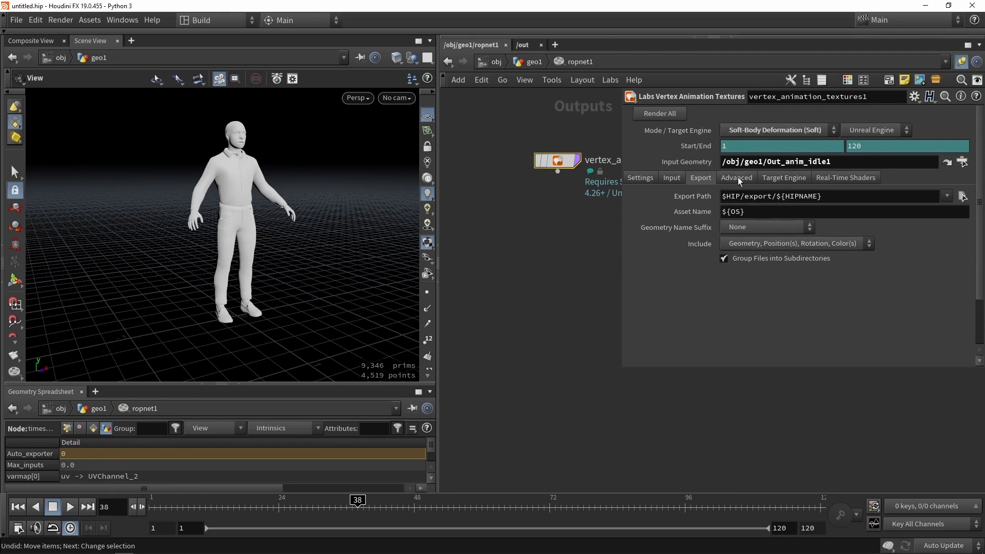
{"action": "mouse_move", "coordinate": [586, 260]}
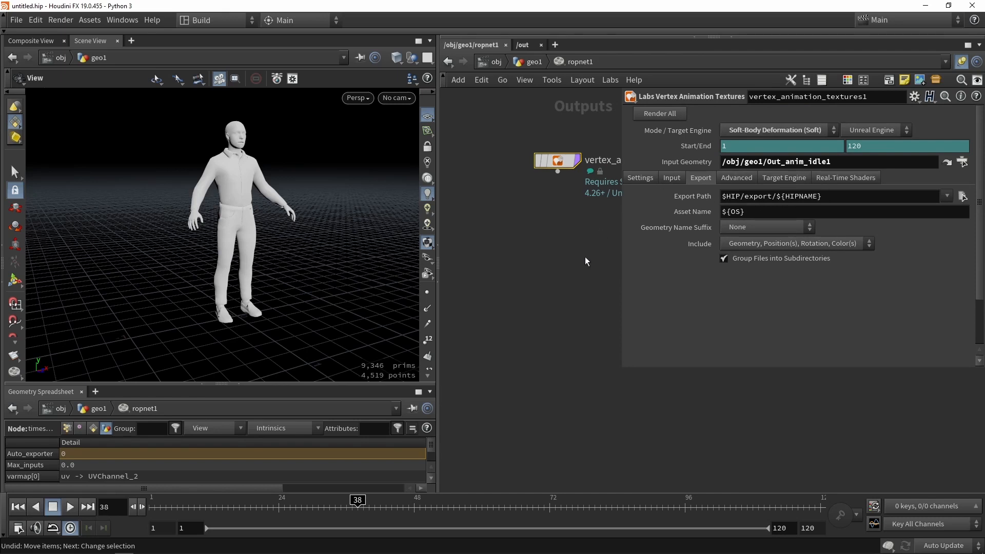
{"action": "mouse_move", "coordinate": [688, 297]}
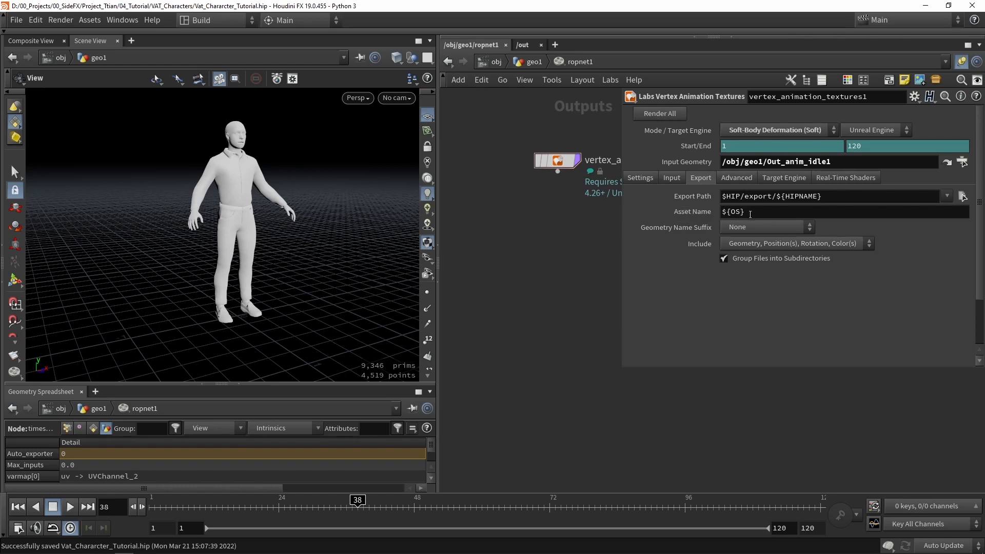
{"action": "left_click", "coordinate": [817, 212]}
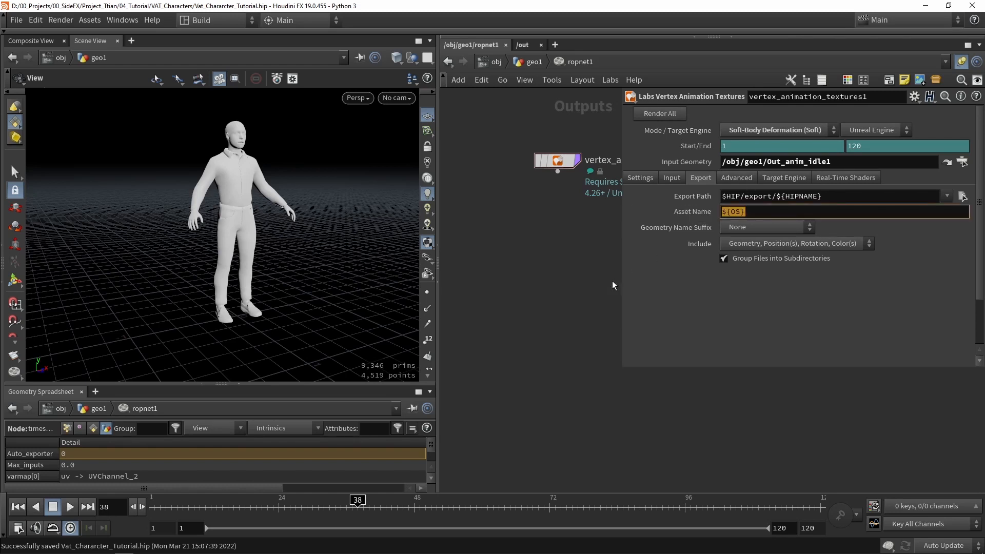
{"action": "type", "text": "Char"}
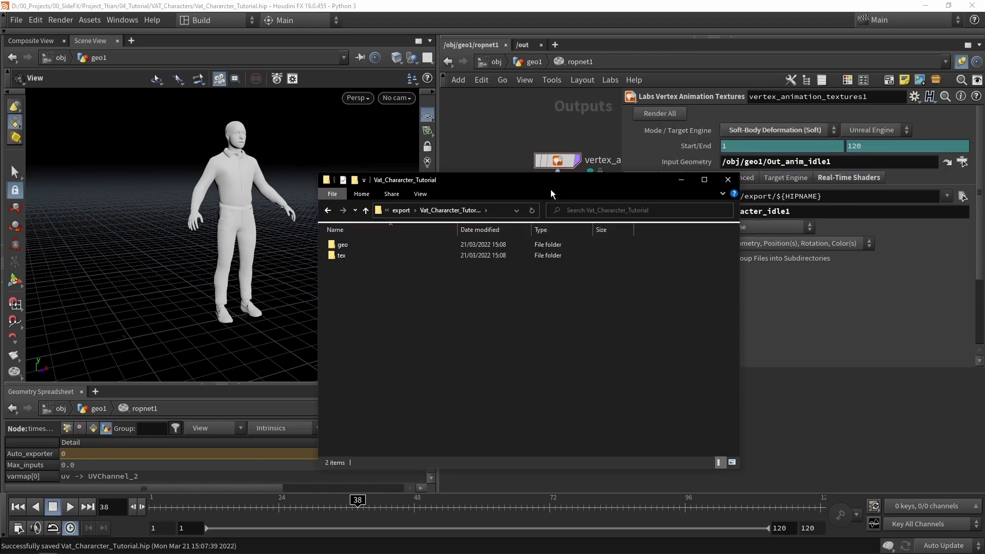
Open the tex folder to see the Character_idle1 col, pos and rot EXR textures
{"action": "left_click", "coordinate": [342, 255]}
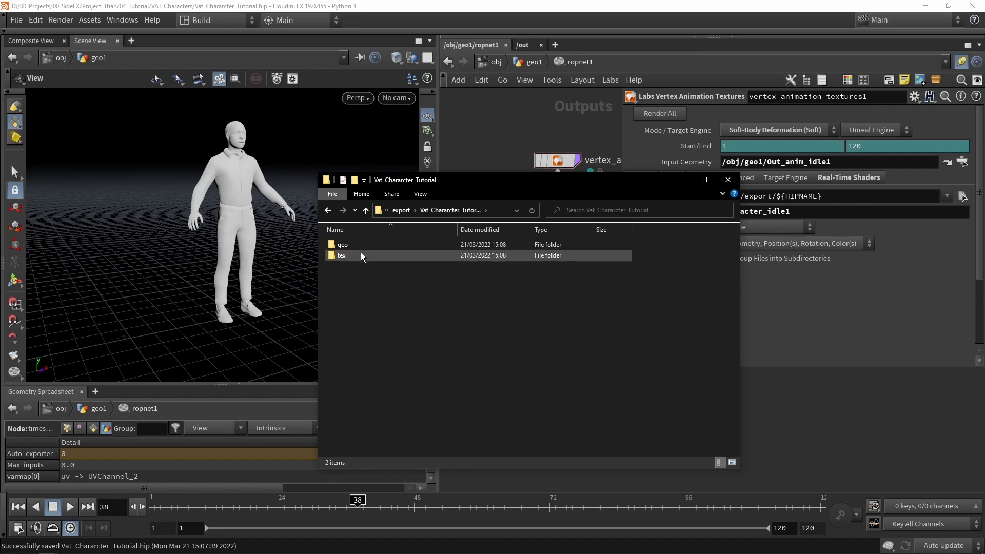
{"action": "double_click", "coordinate": [342, 245]}
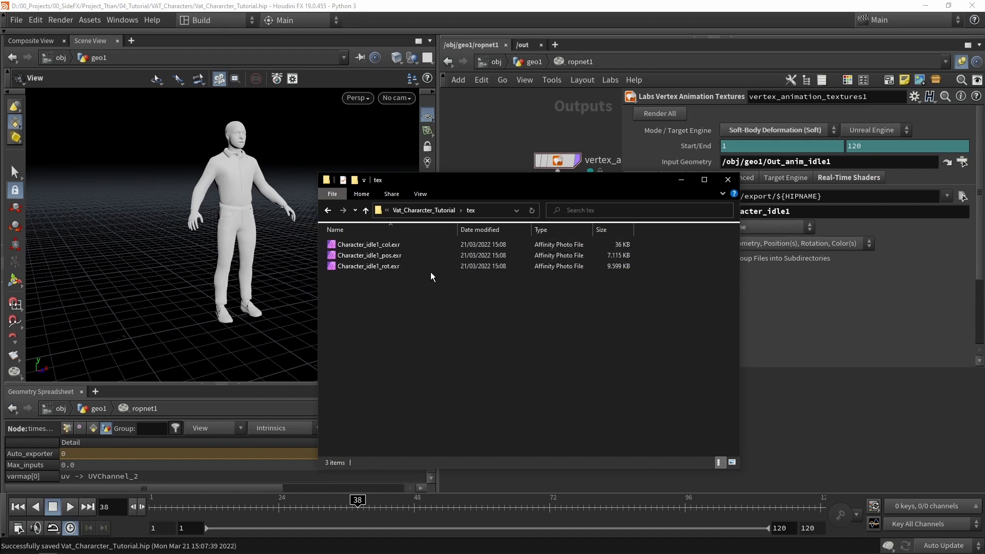
{"action": "mouse_move", "coordinate": [561, 323]}
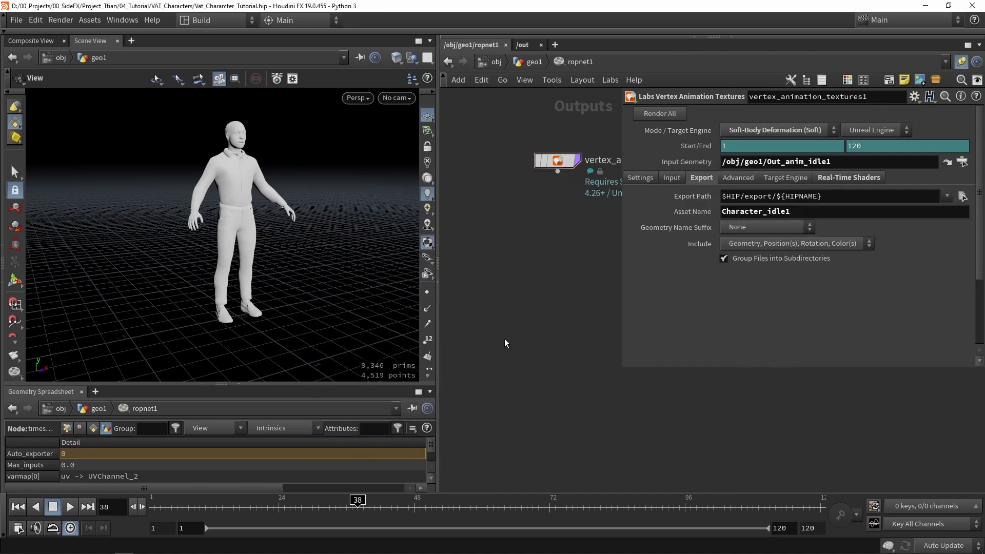
Duplicate the VAT node, reading Out_anim_idle2 with asset name Character_idle2
{"action": "left_click_drag", "start_coordinate": [625, 317], "coordinate": [744, 317]}
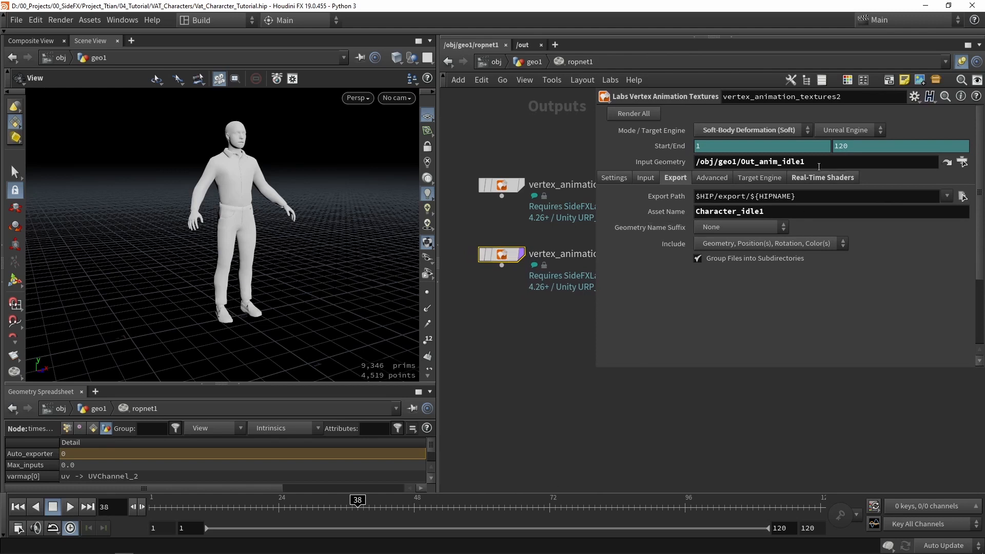
{"action": "left_click", "coordinate": [962, 161]}
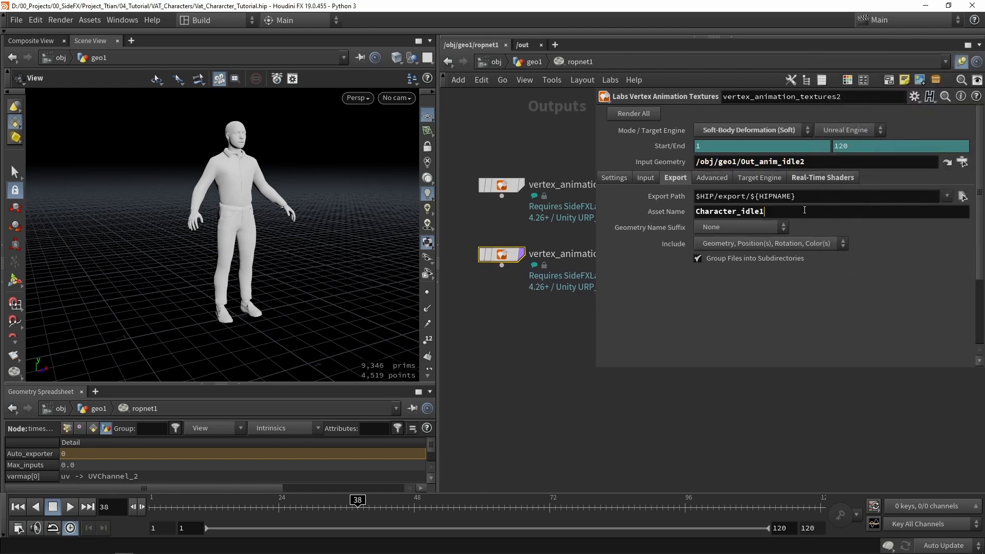
{"action": "type", "text": "Character_idle2"}
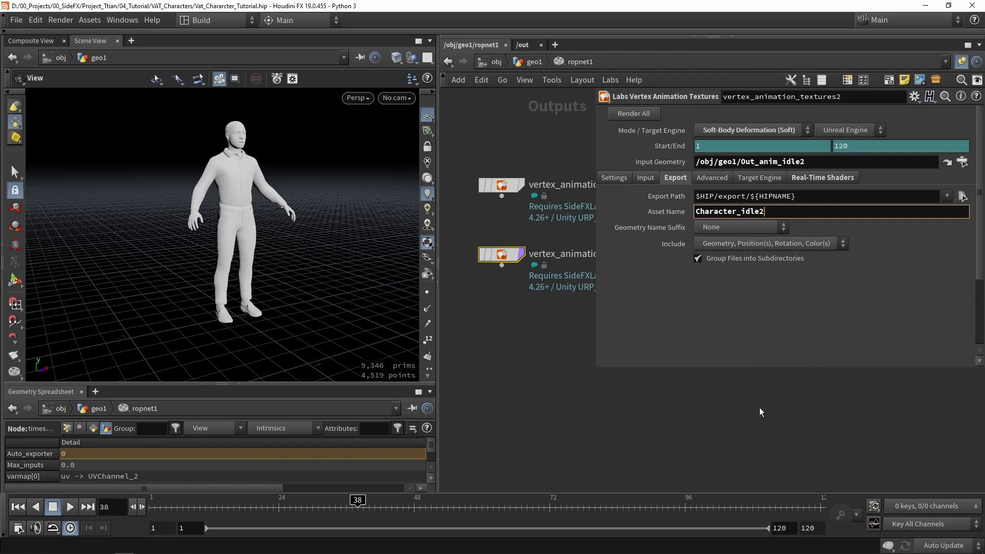